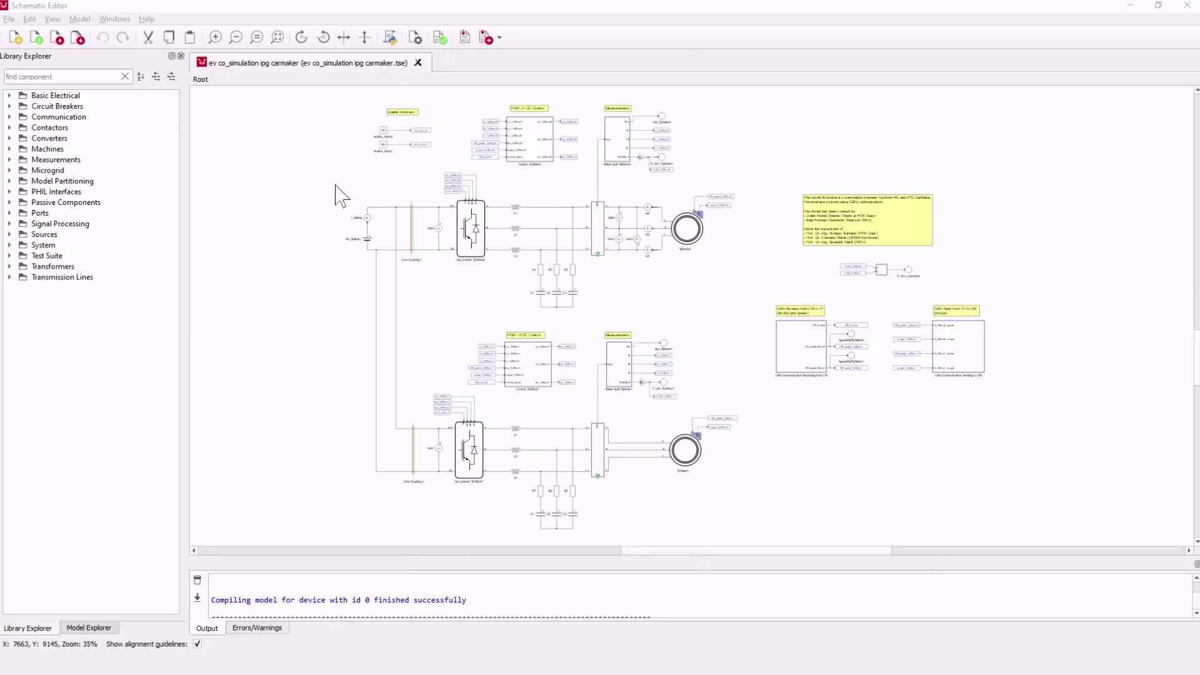
mouse_move(349, 193)
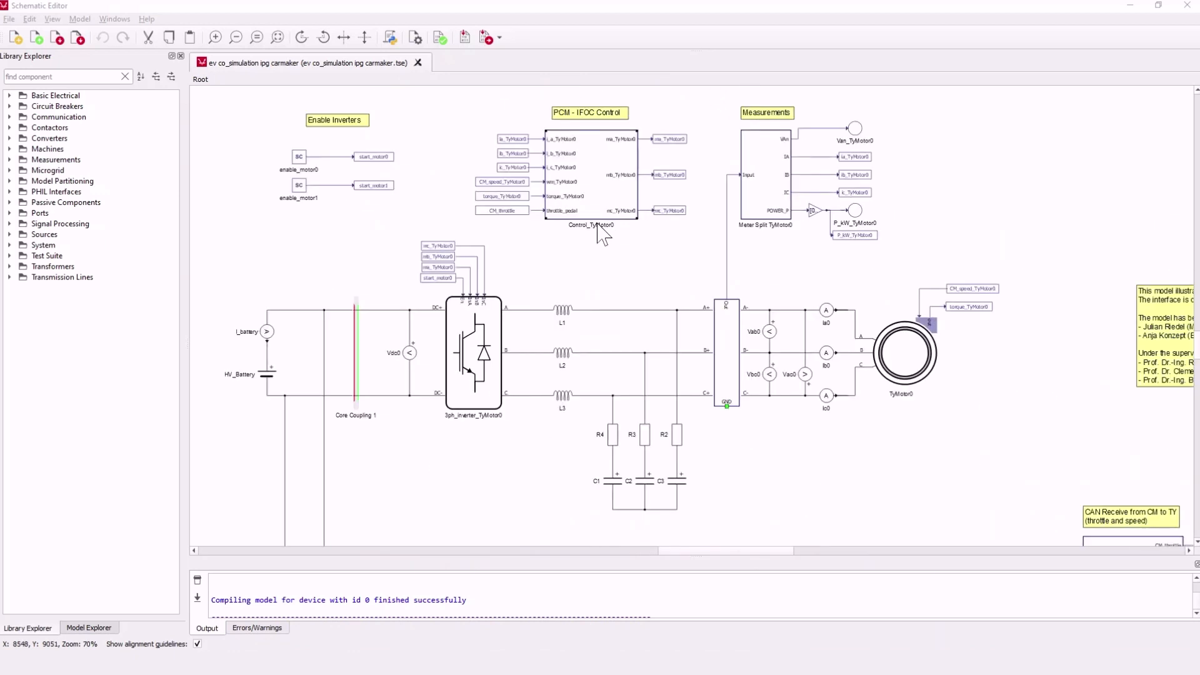
mouse_move(415, 374)
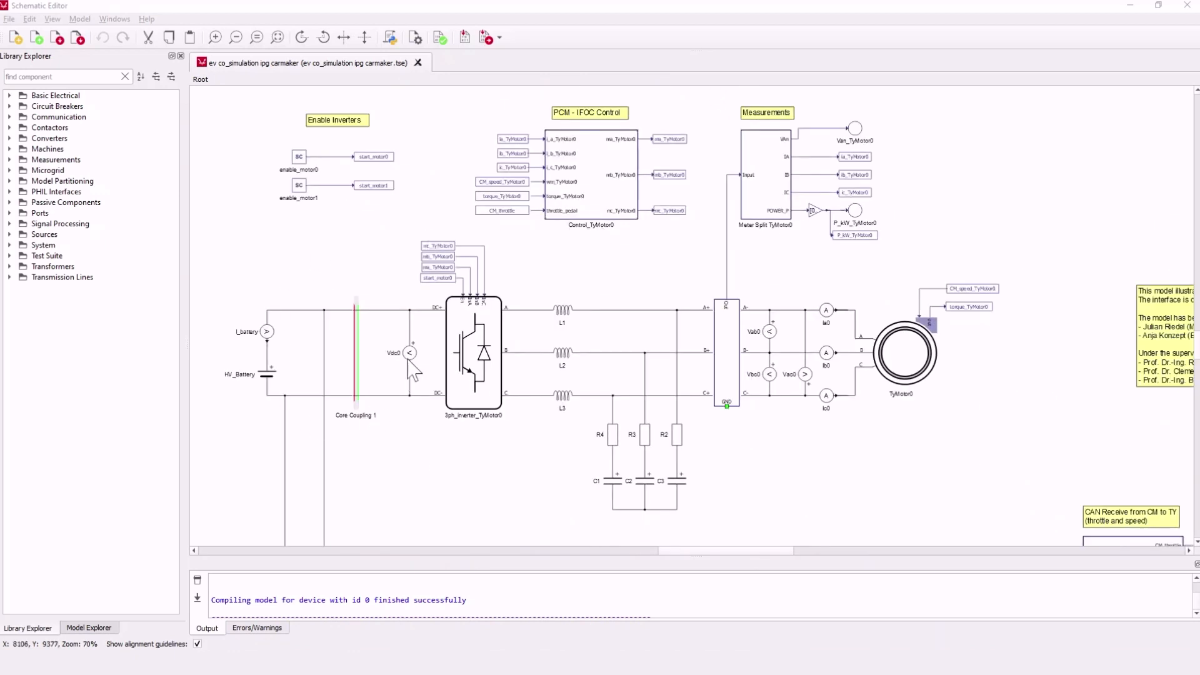
mouse_move(276, 313)
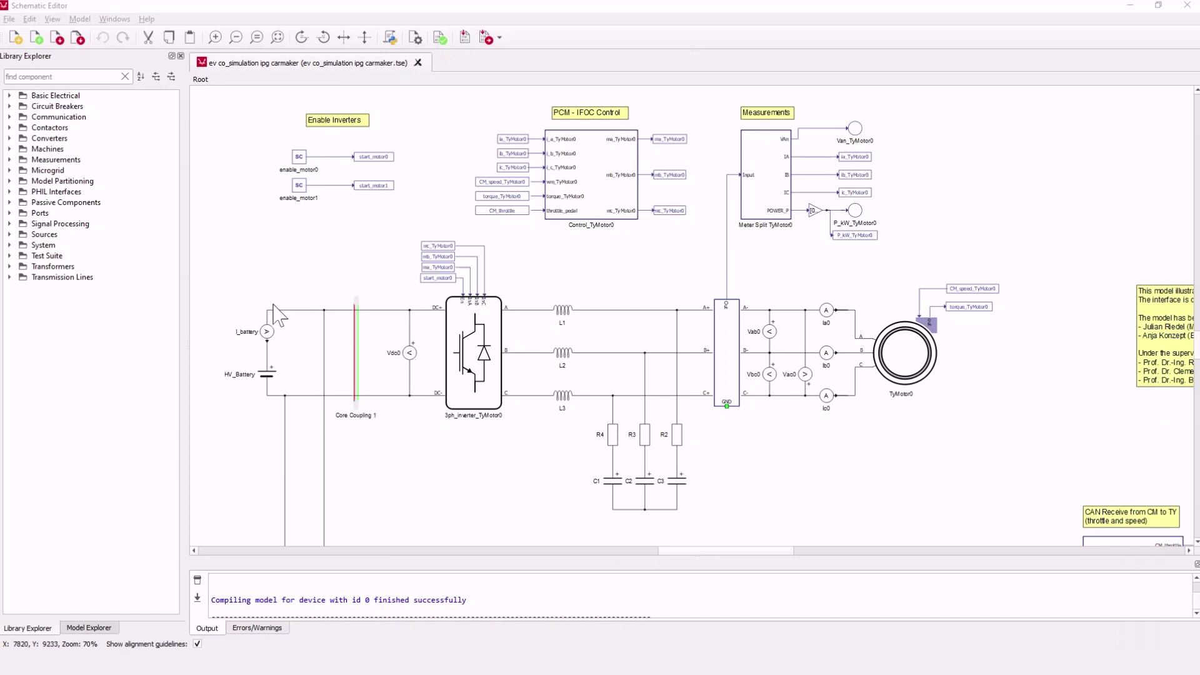
mouse_move(284, 392)
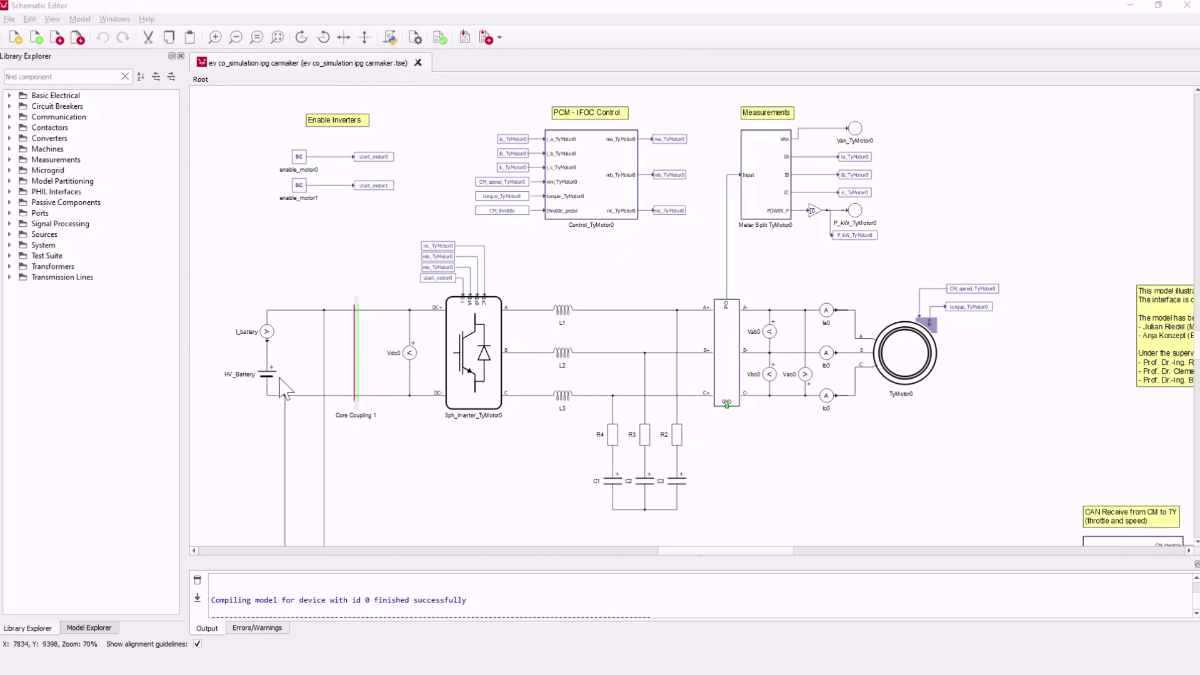
mouse_move(519, 389)
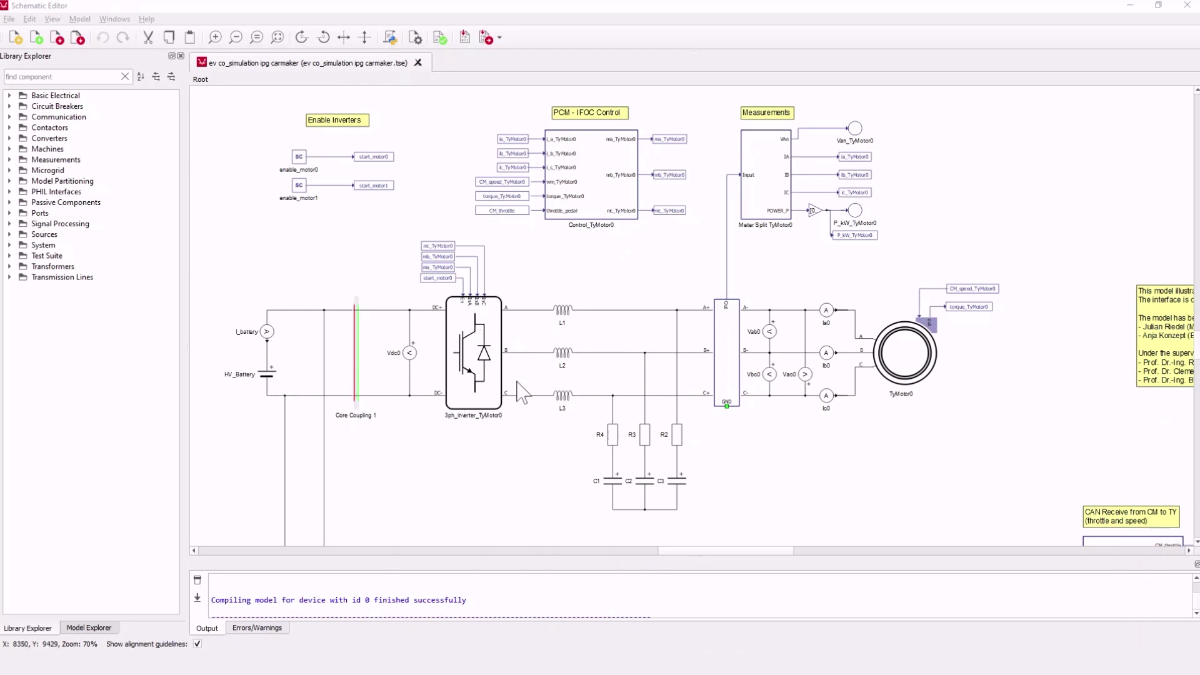
mouse_move(466, 400)
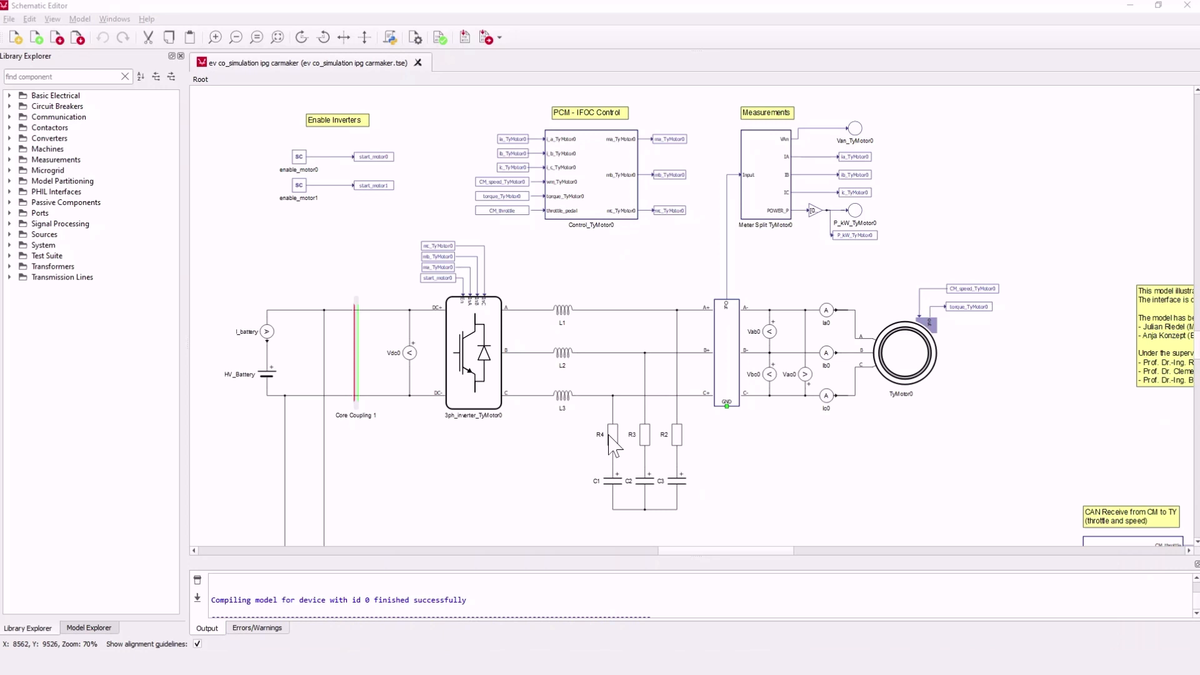
mouse_move(895, 365)
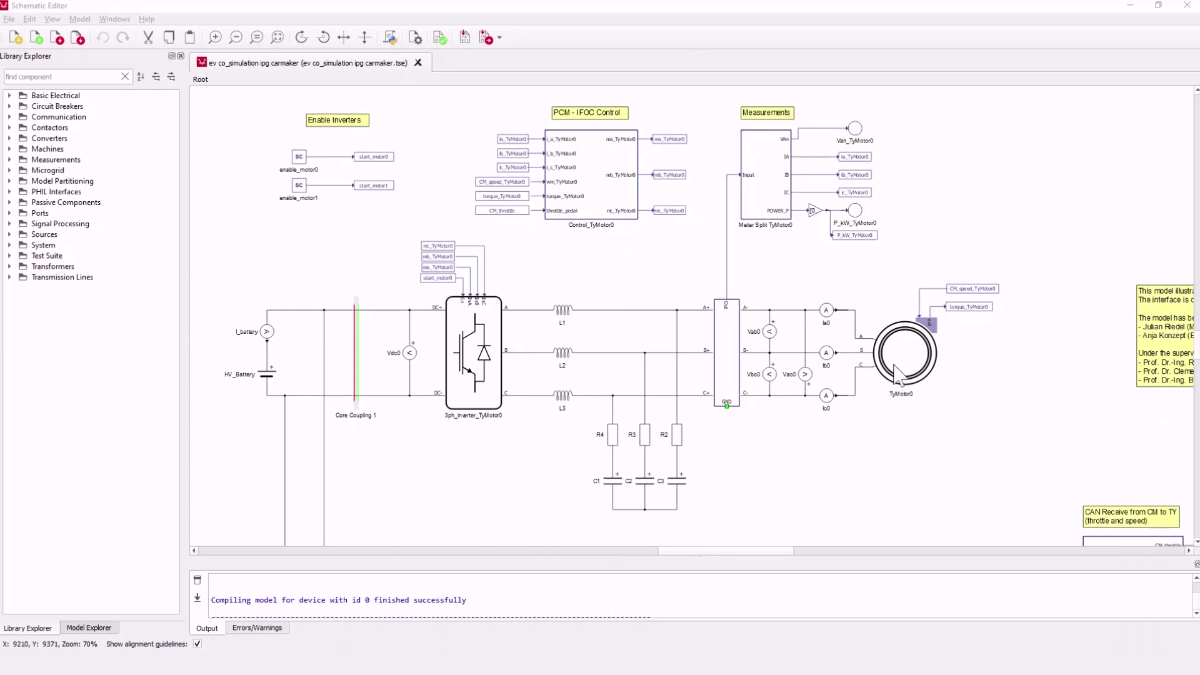
mouse_move(902, 356)
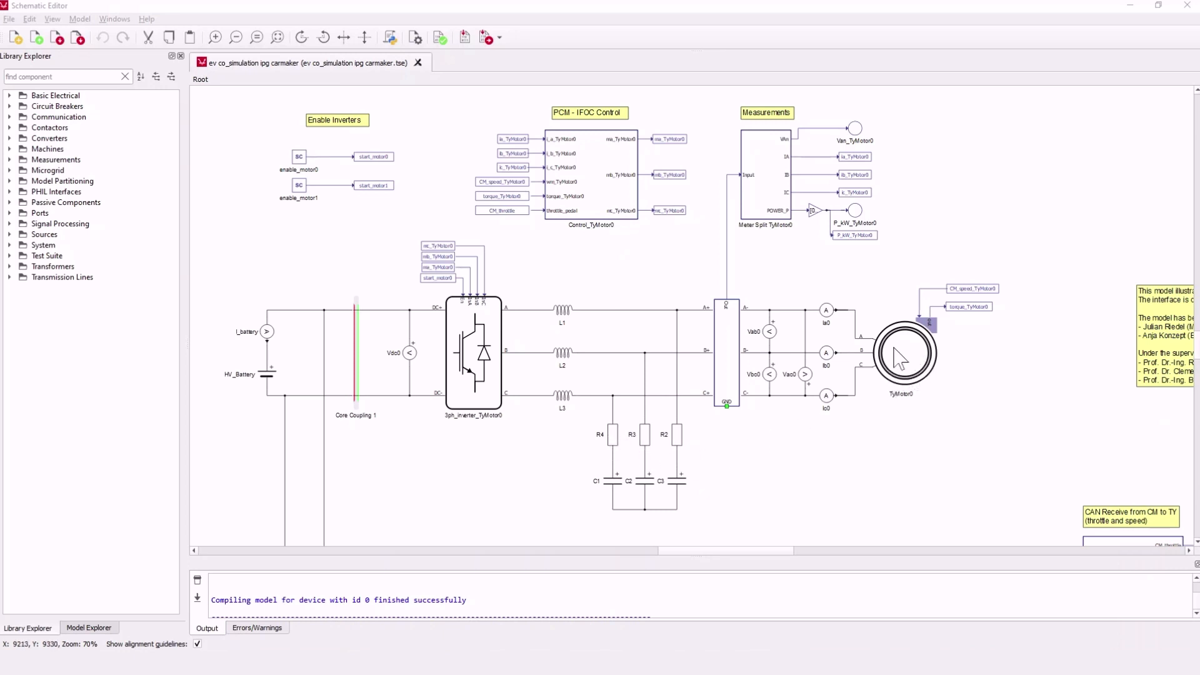
mouse_move(623, 191)
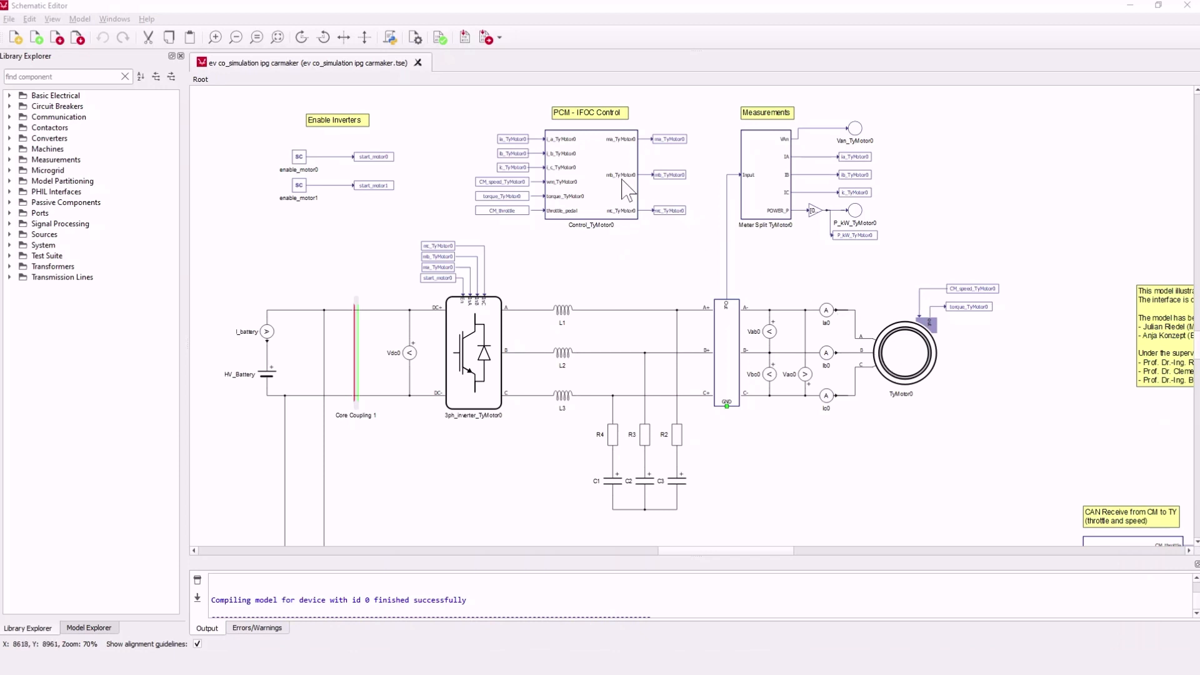
mouse_move(595, 175)
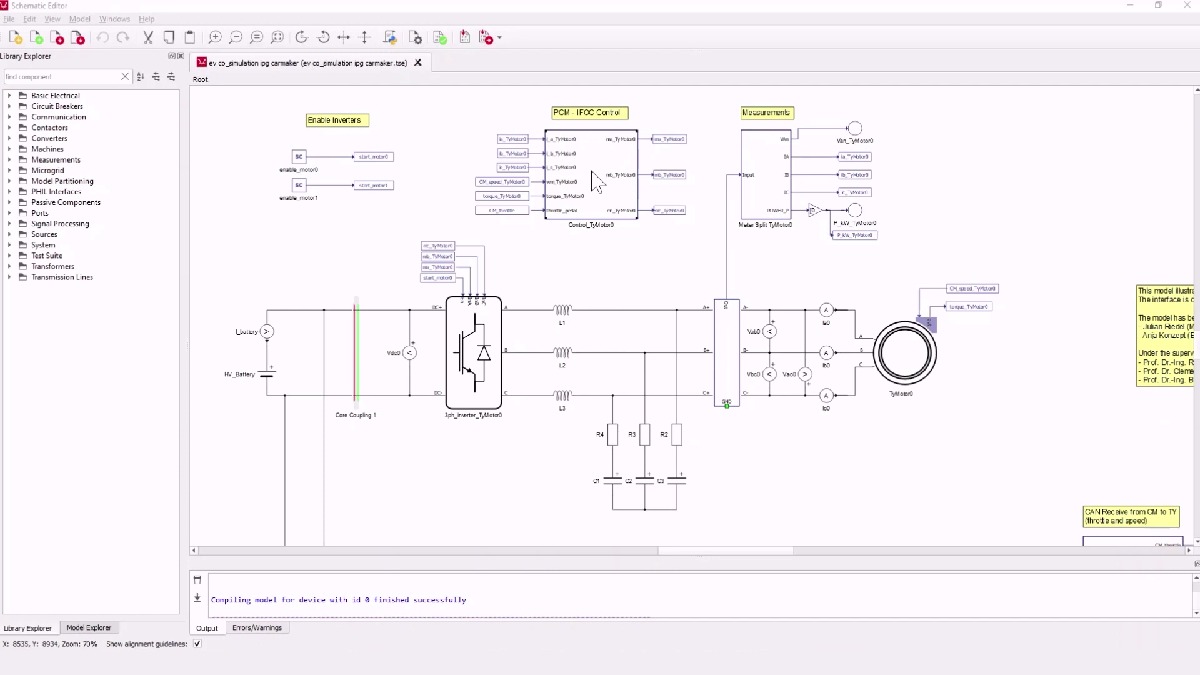
mouse_move(600, 187)
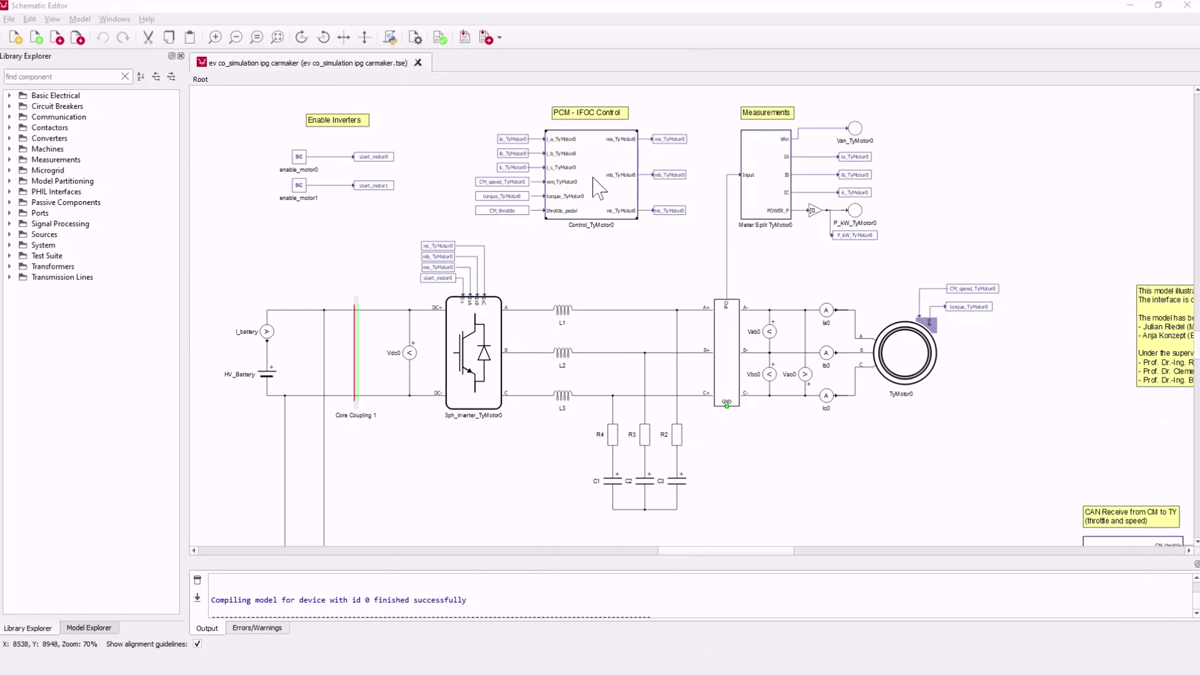
Step: Browse the model and look inside the CAN Communication Sending to CM subsystem
scroll(down, 3)
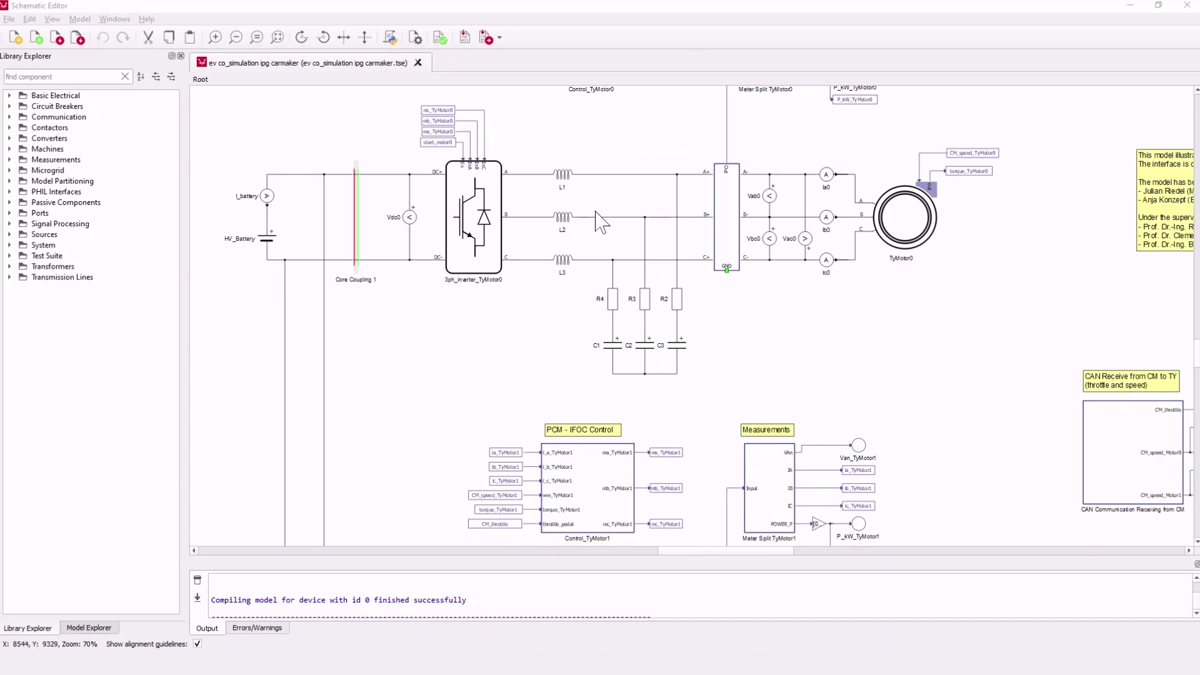
scroll(down, 3)
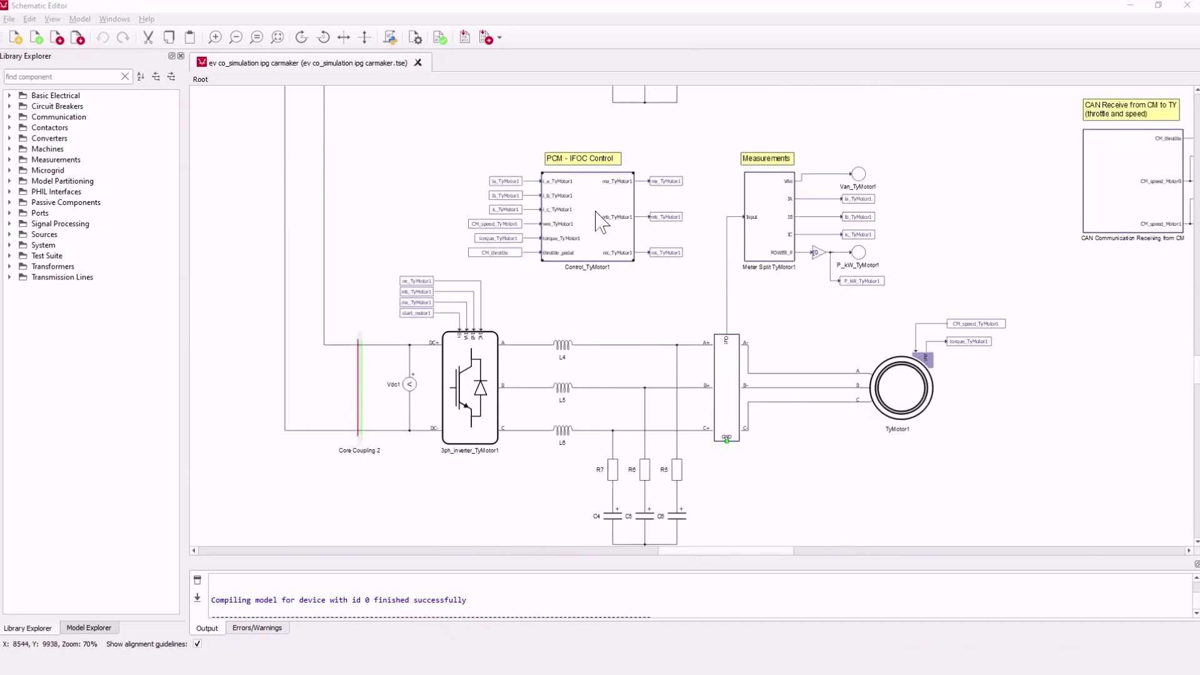
scroll(down, 3)
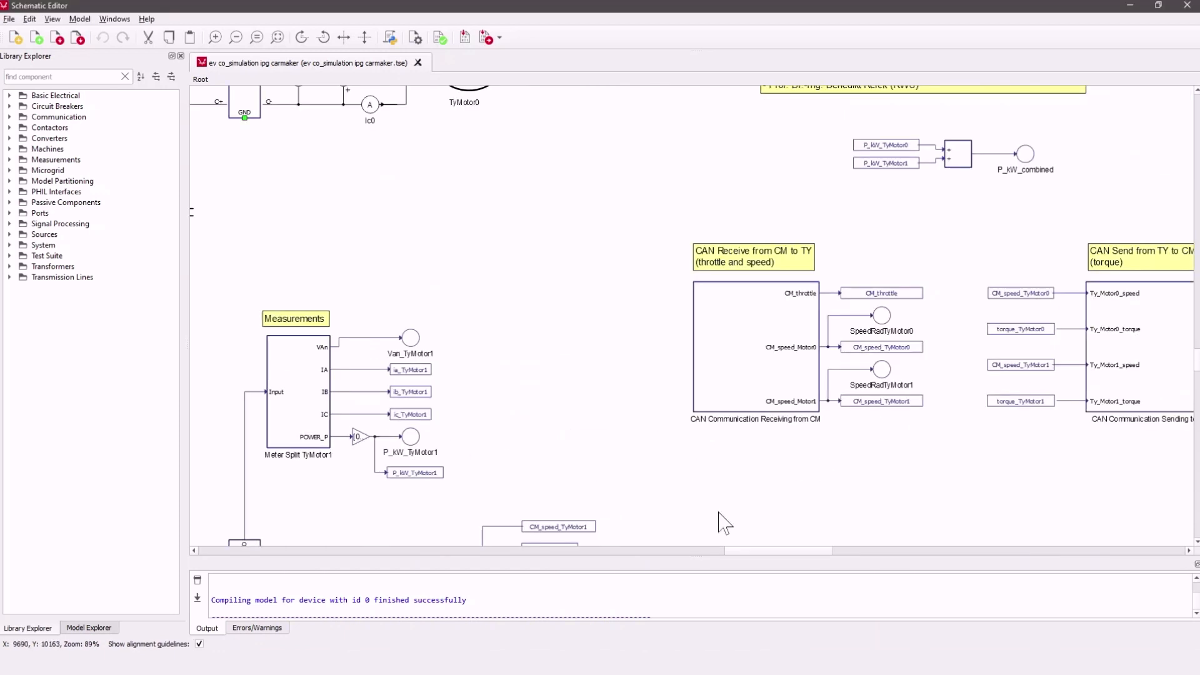
scroll(right, 3)
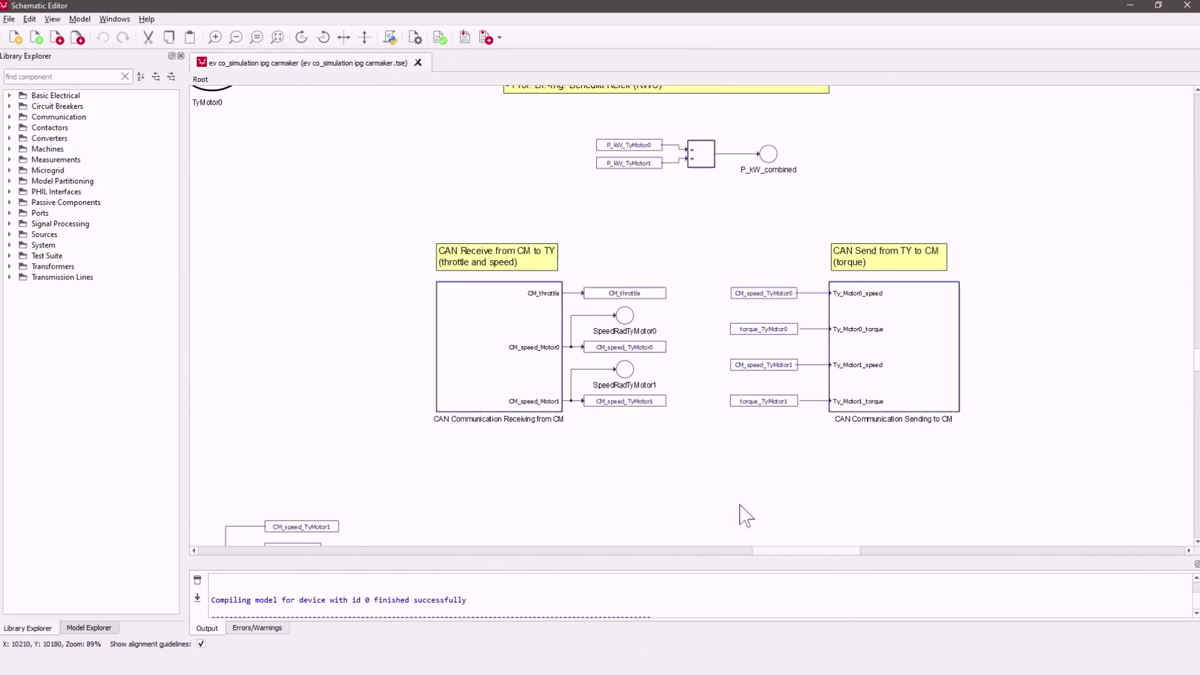
mouse_move(964, 455)
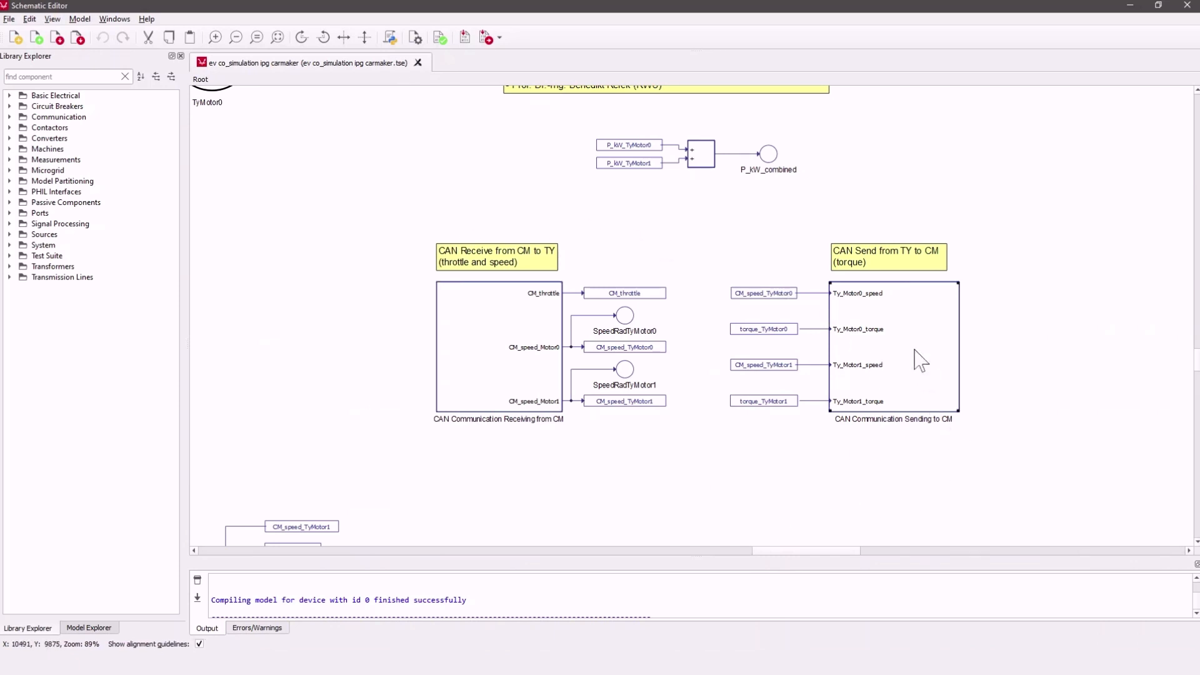
double_click(918, 356)
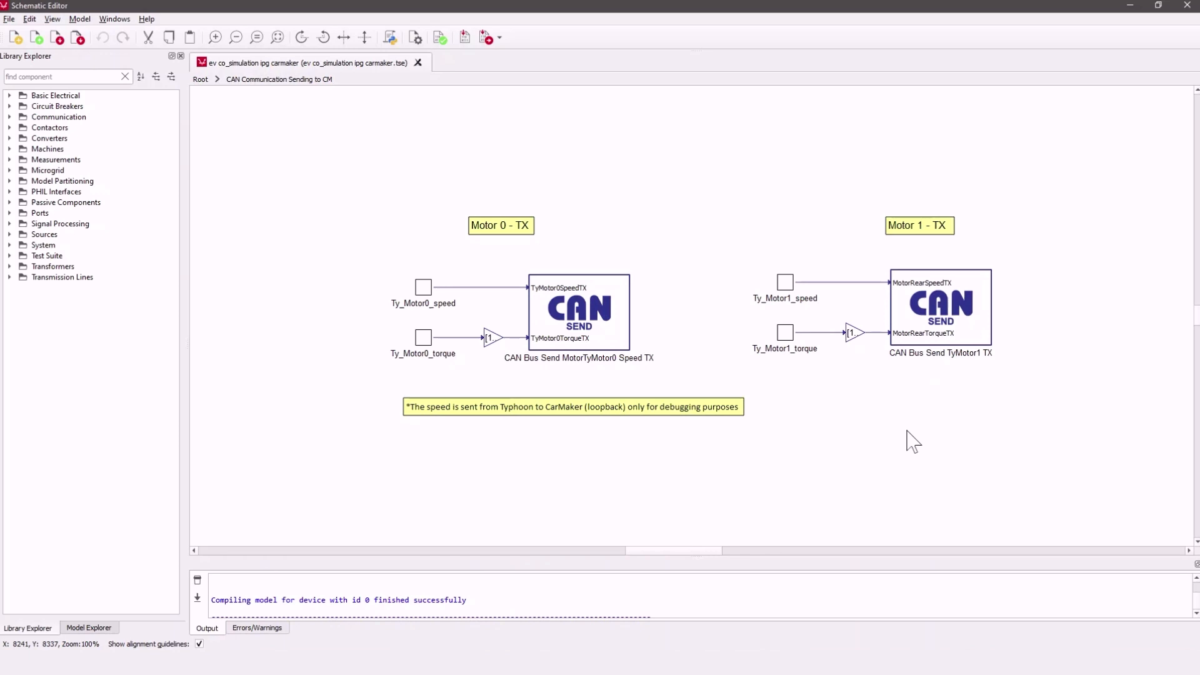
mouse_move(439, 320)
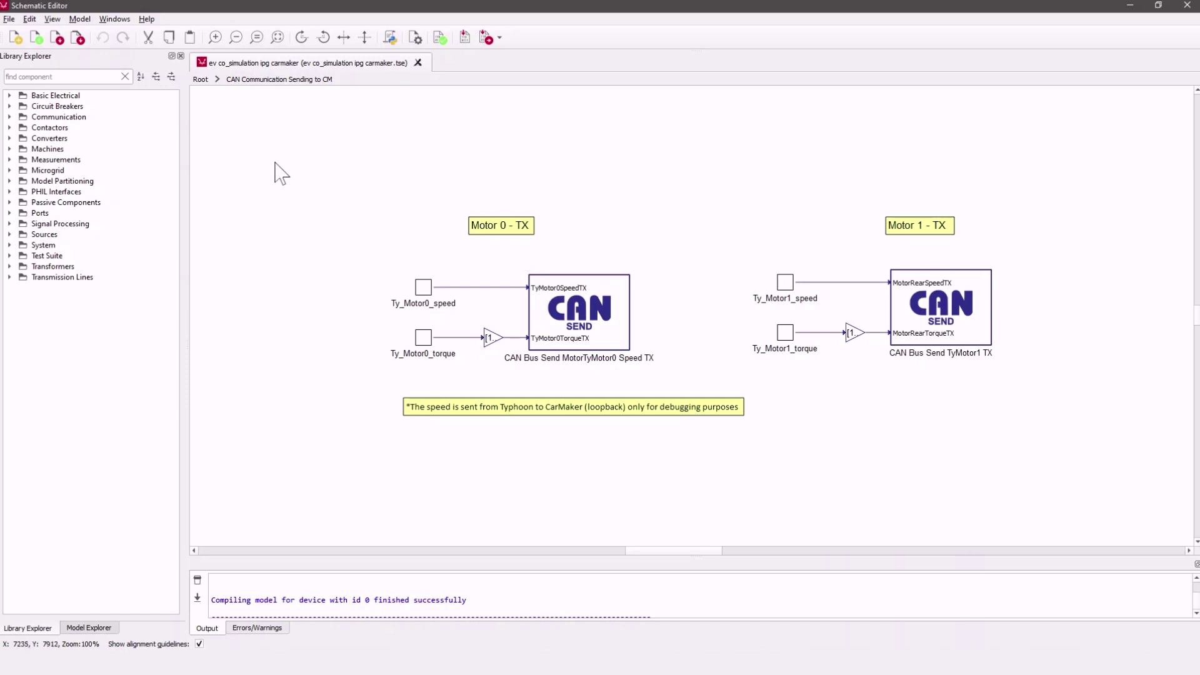
mouse_move(201, 87)
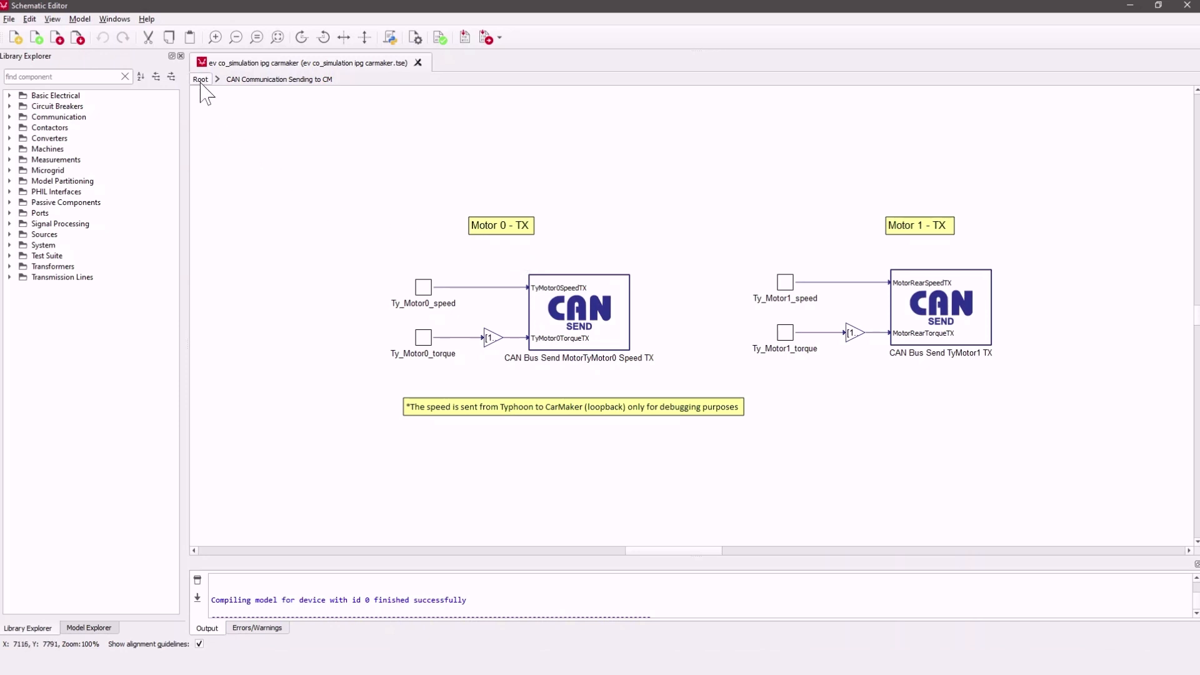
Step: Inspect the CAN Communication Receiving from CM subsystem, then compile and load into HIL SCADA
click(200, 78)
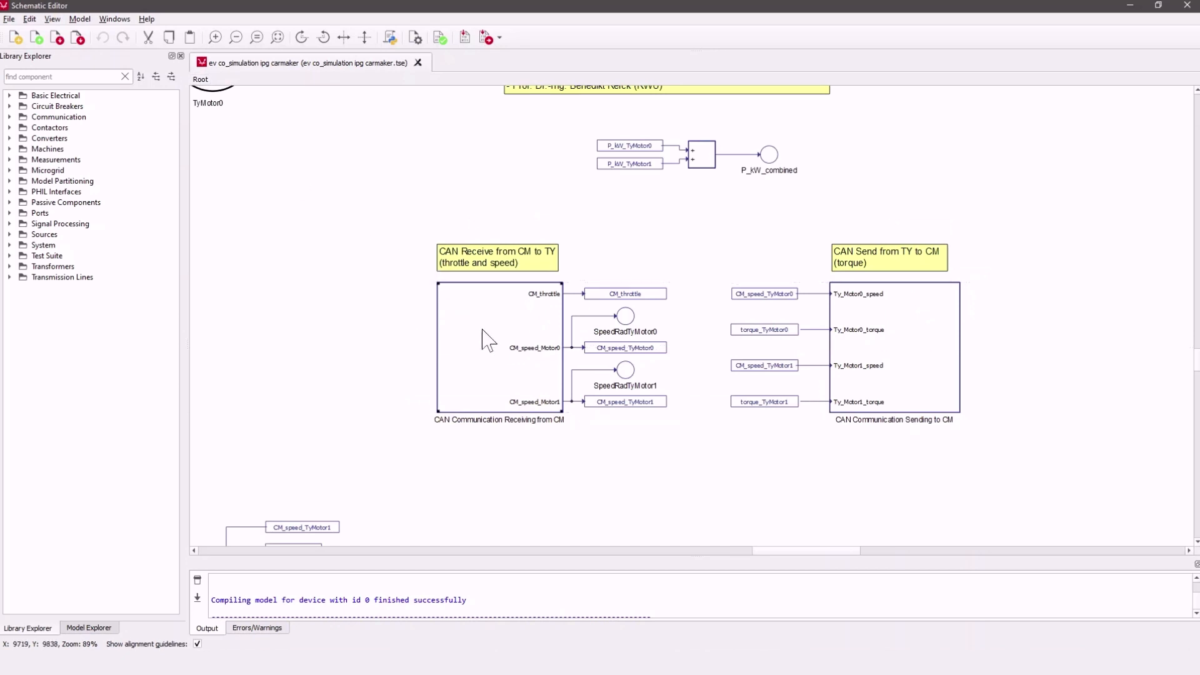
click(482, 338)
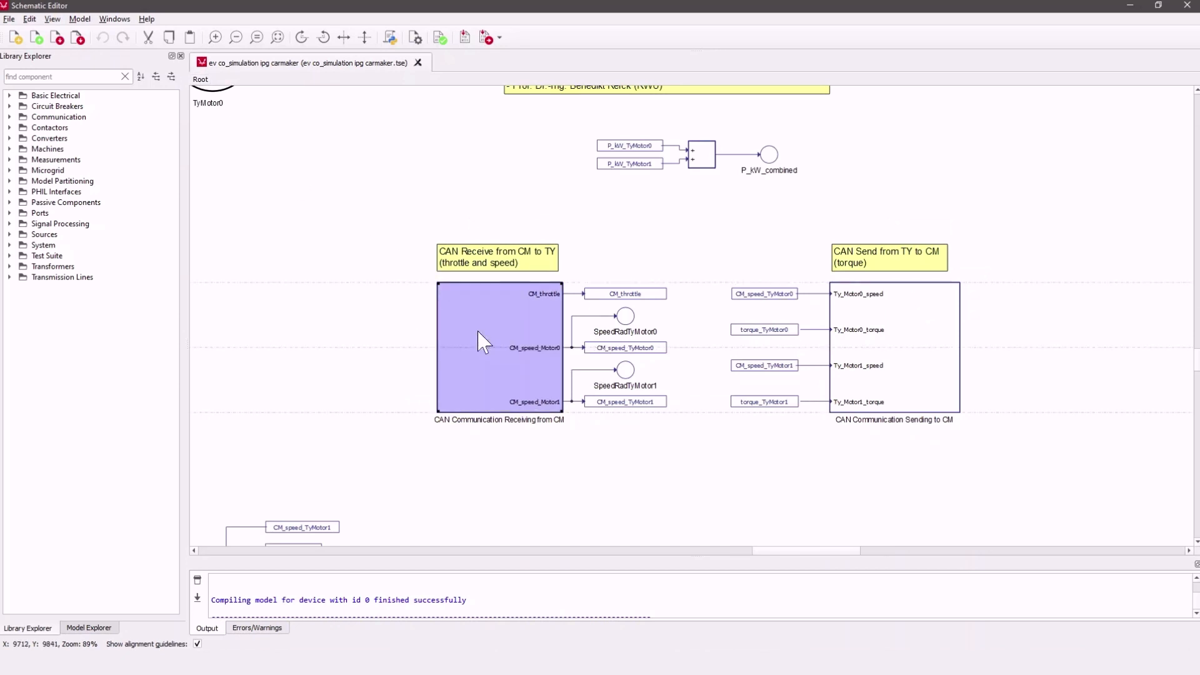
double_click(497, 346)
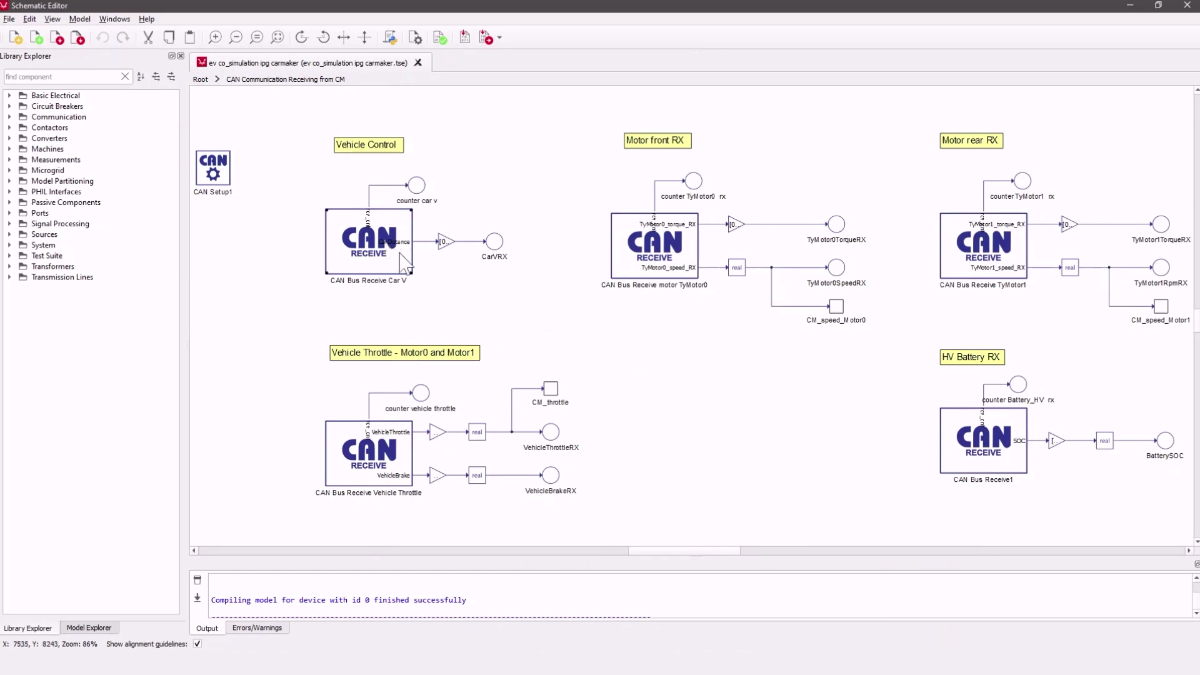
mouse_move(663, 274)
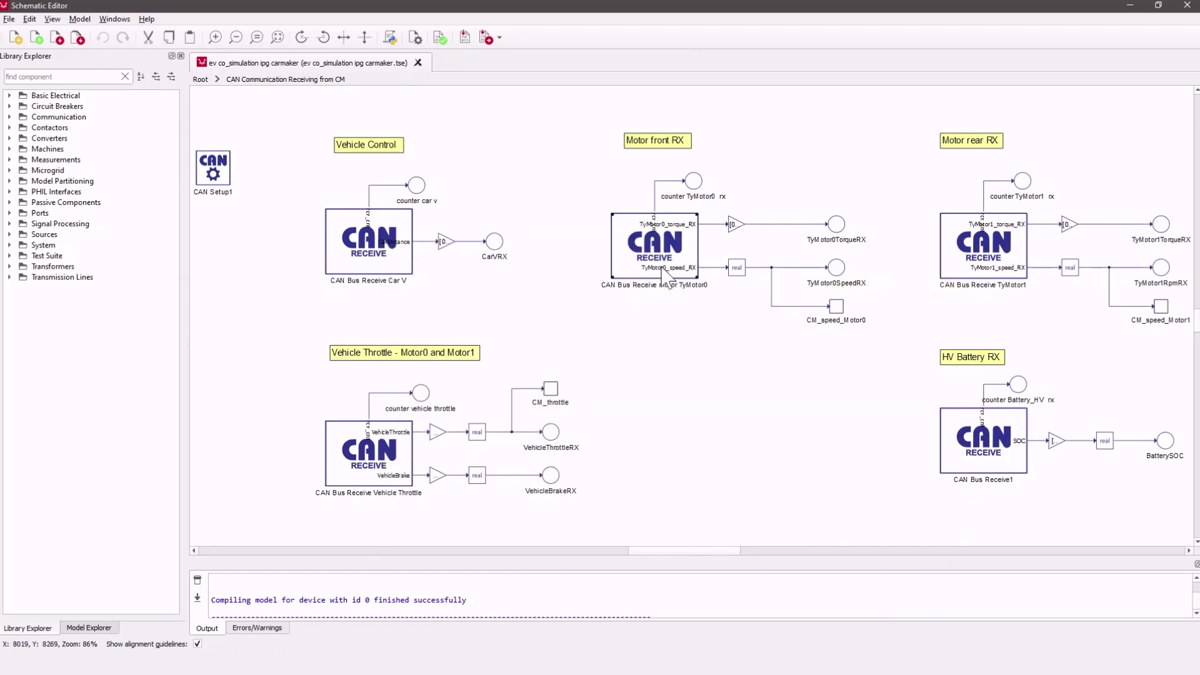
mouse_move(987, 243)
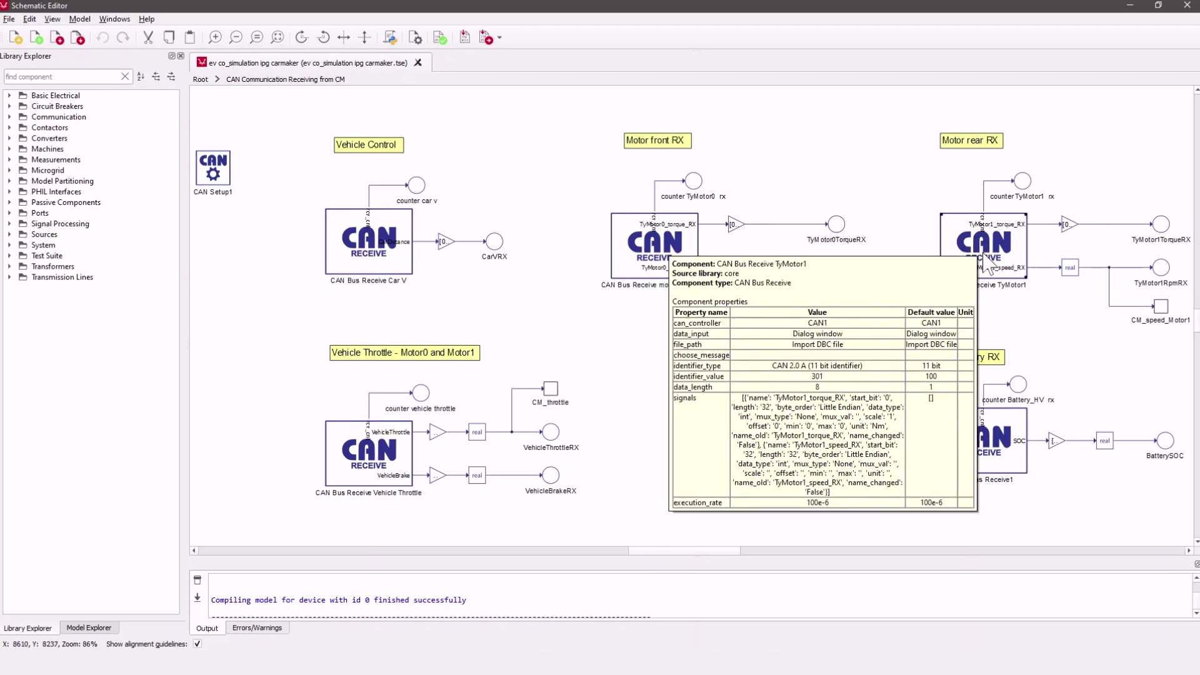
mouse_move(1018, 447)
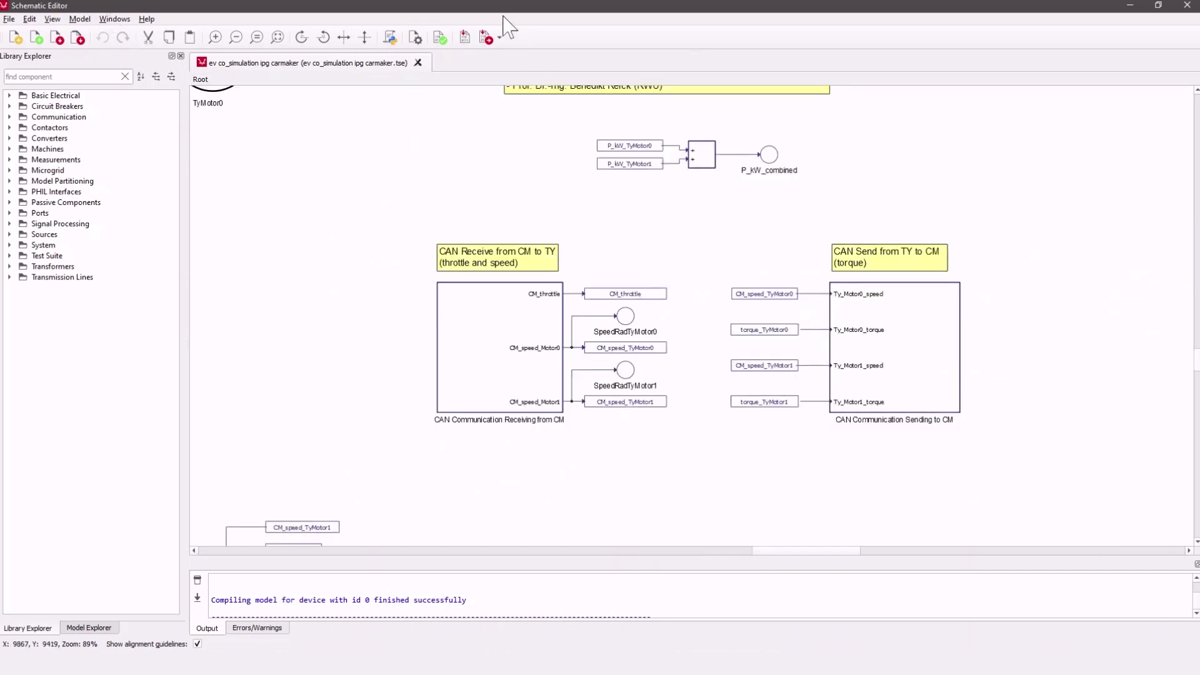
mouse_move(483, 36)
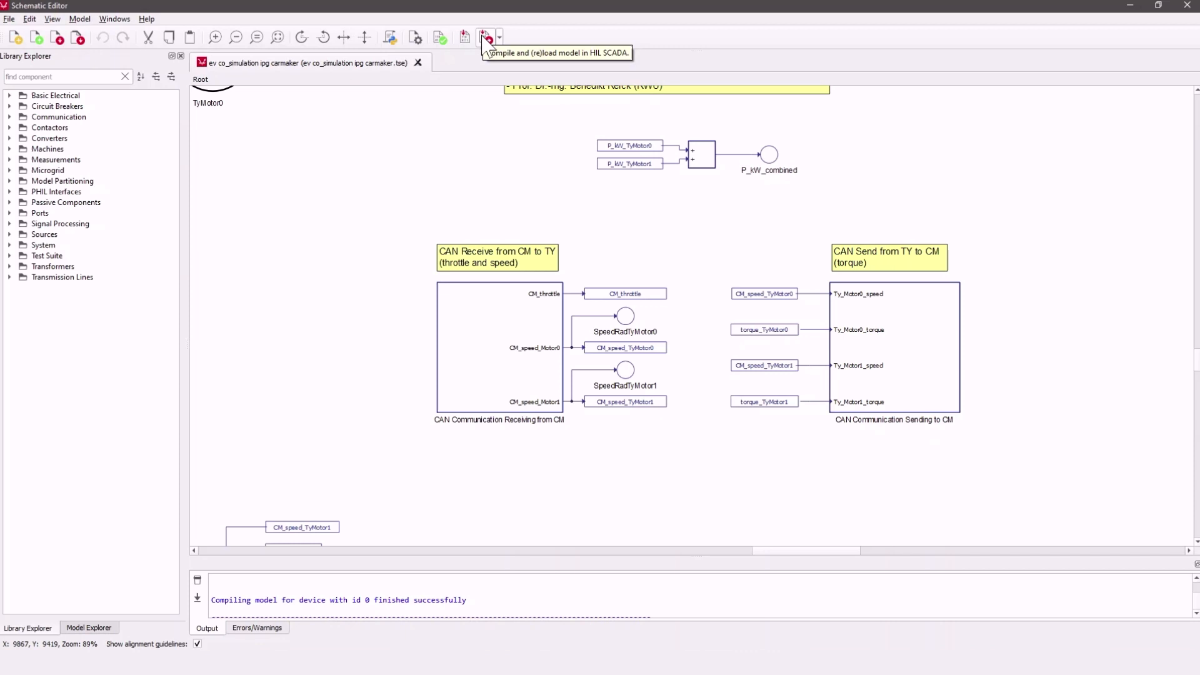
click(484, 37)
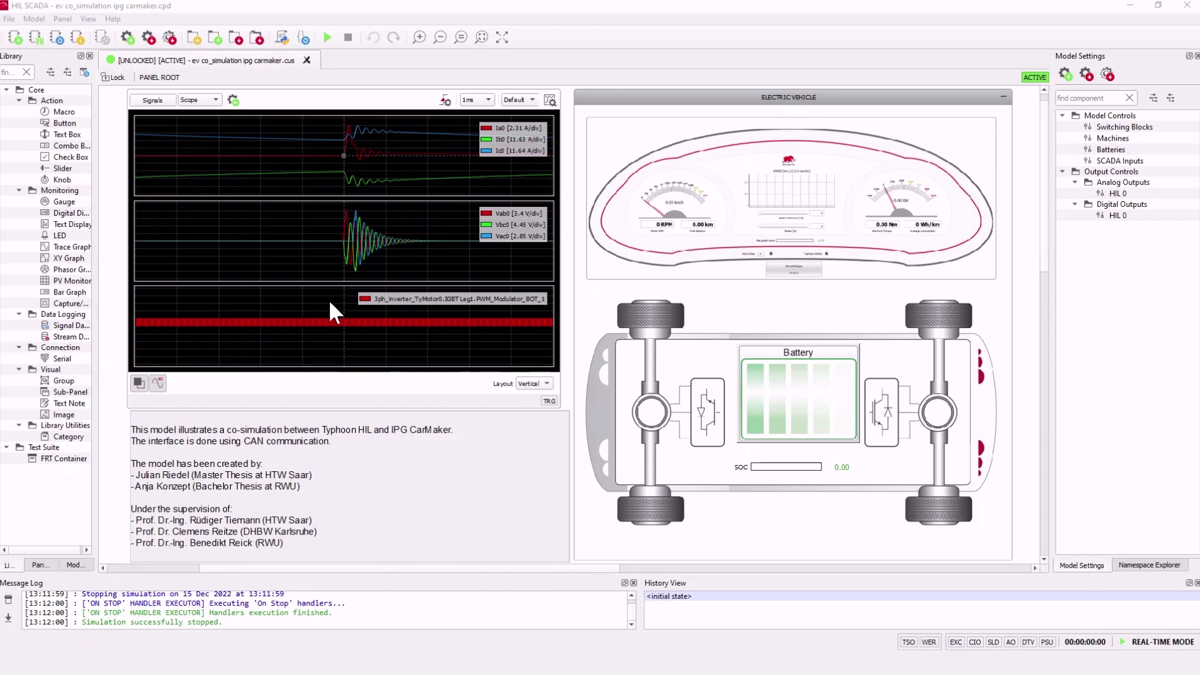
mouse_move(314, 237)
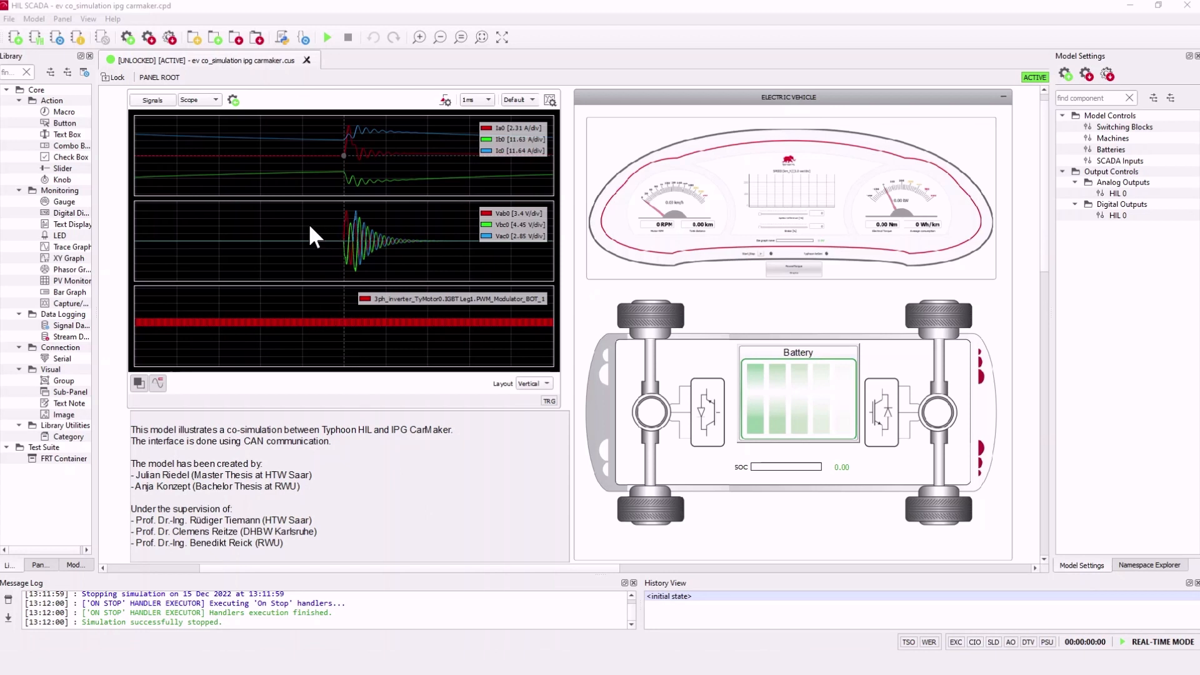
mouse_move(487, 192)
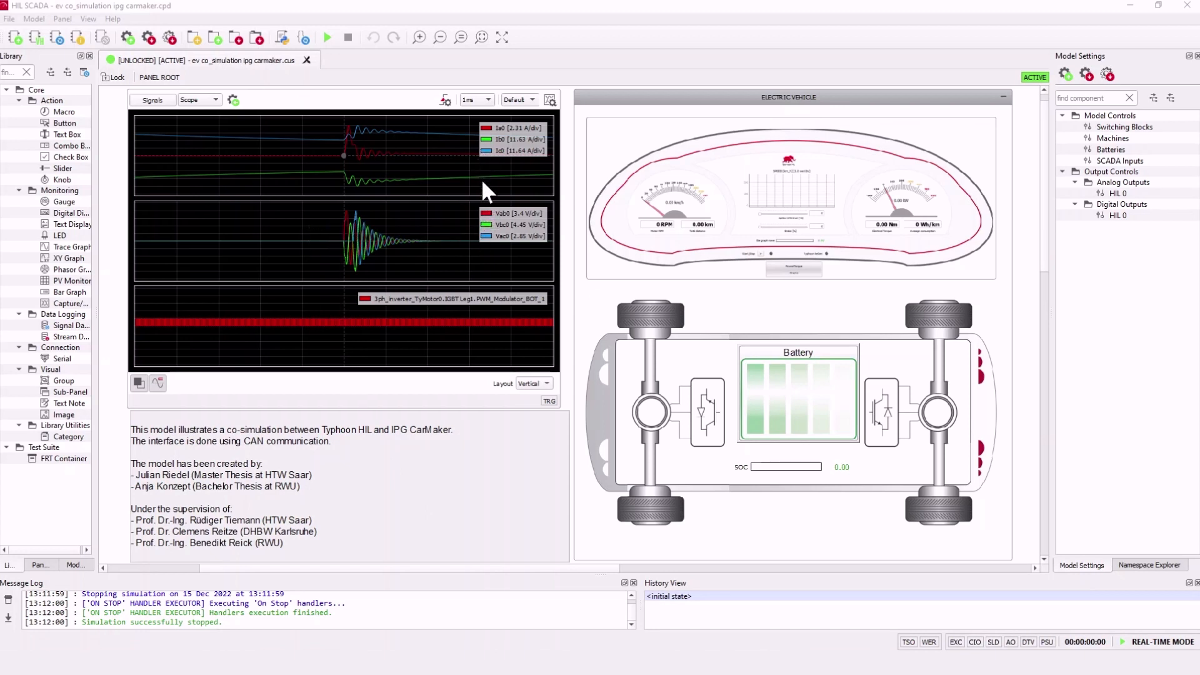
mouse_move(798, 415)
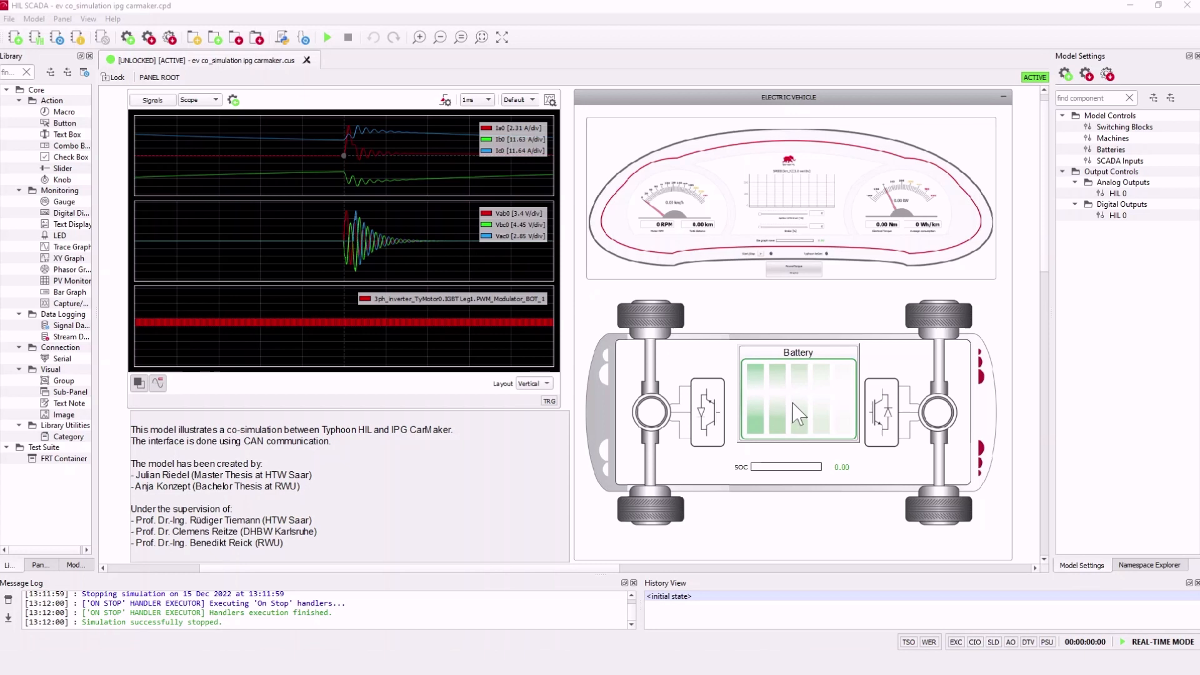
mouse_move(848, 480)
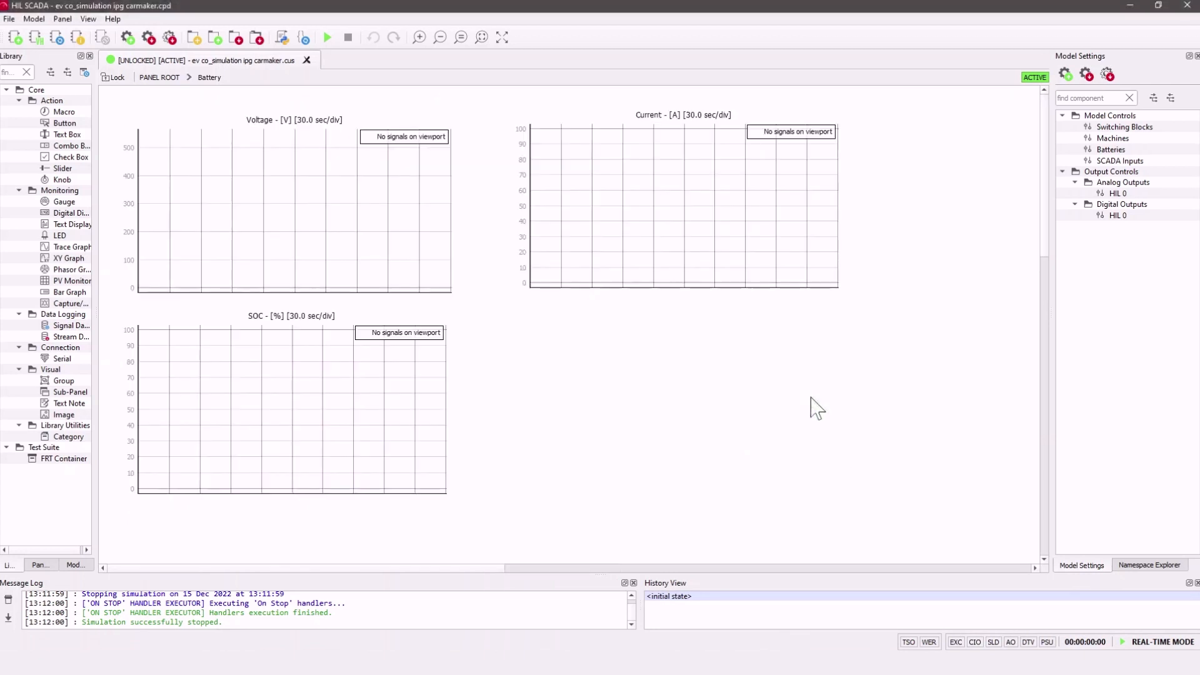
mouse_move(779, 249)
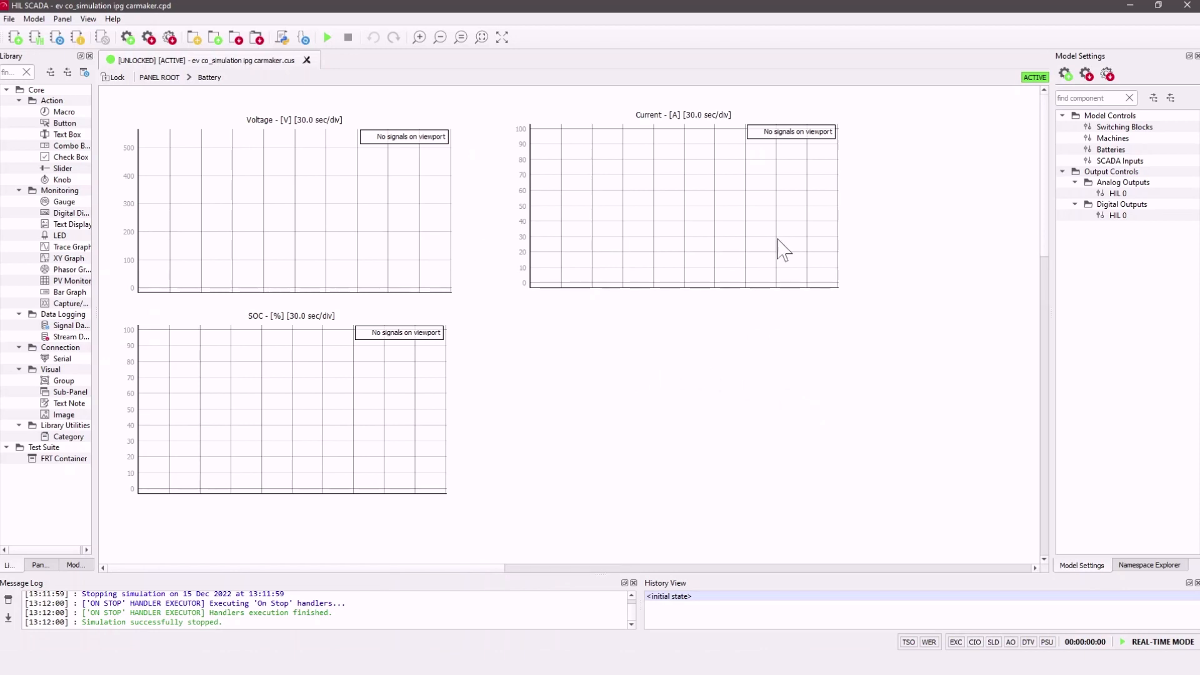
mouse_move(367, 390)
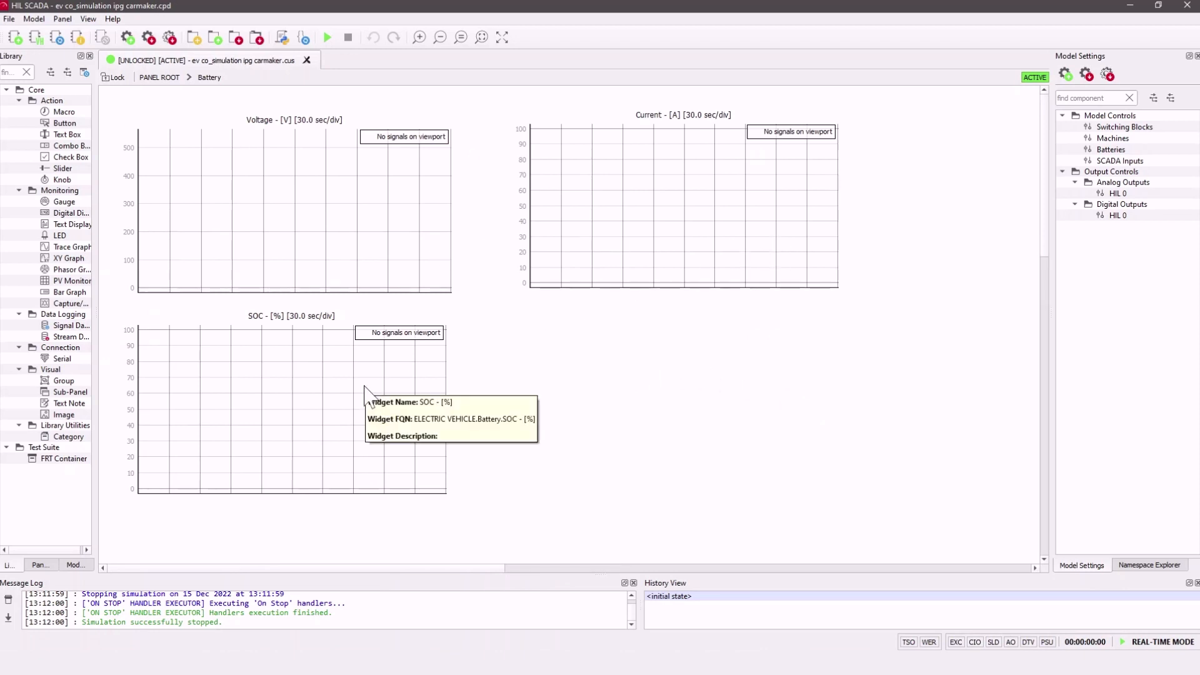
Step: Move from the empty battery voltage, current and SOC graphs to the dashboard sub-panel
click(160, 77)
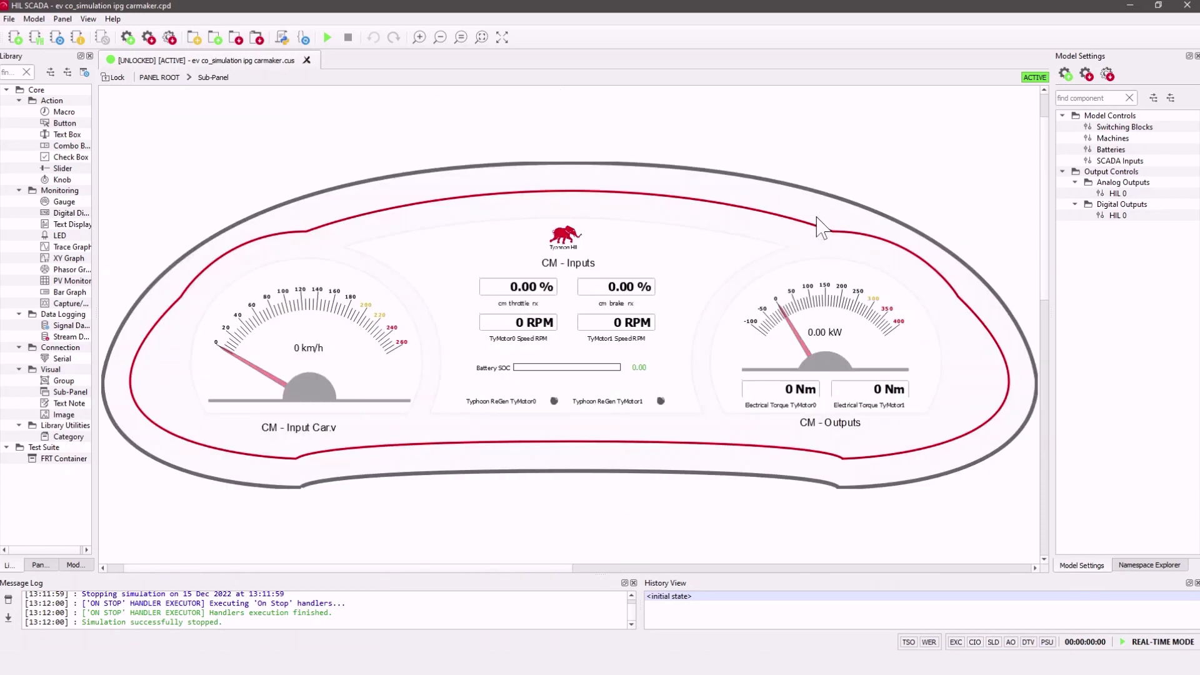
mouse_move(817, 233)
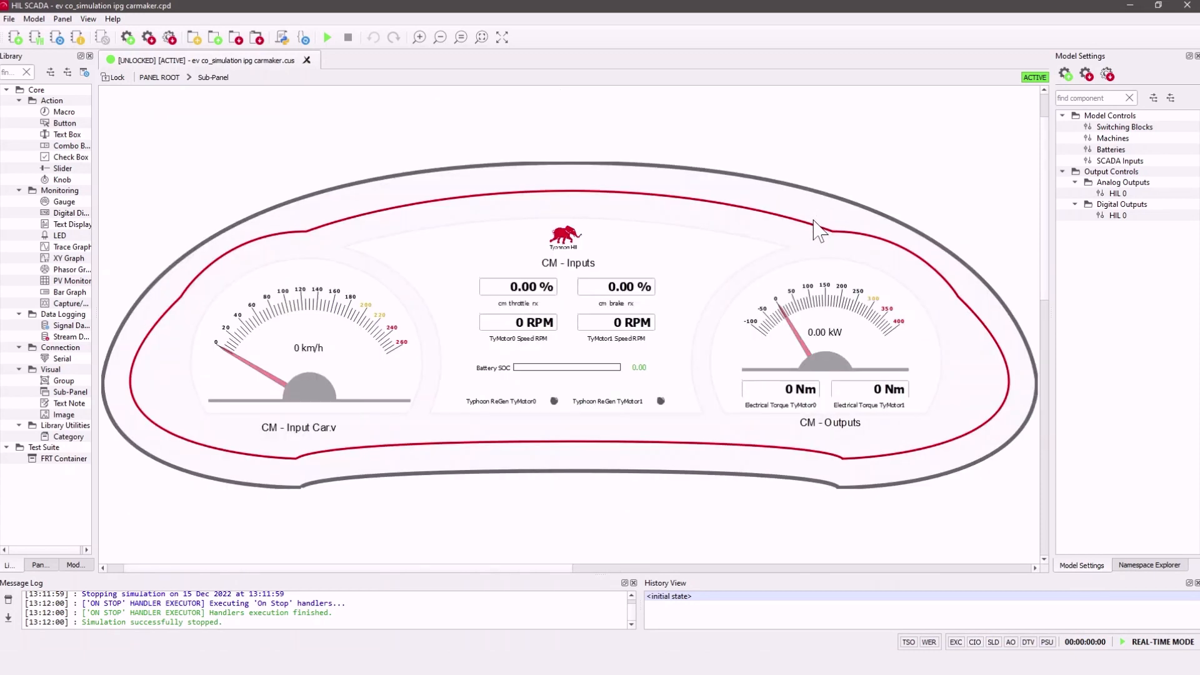
mouse_move(941, 198)
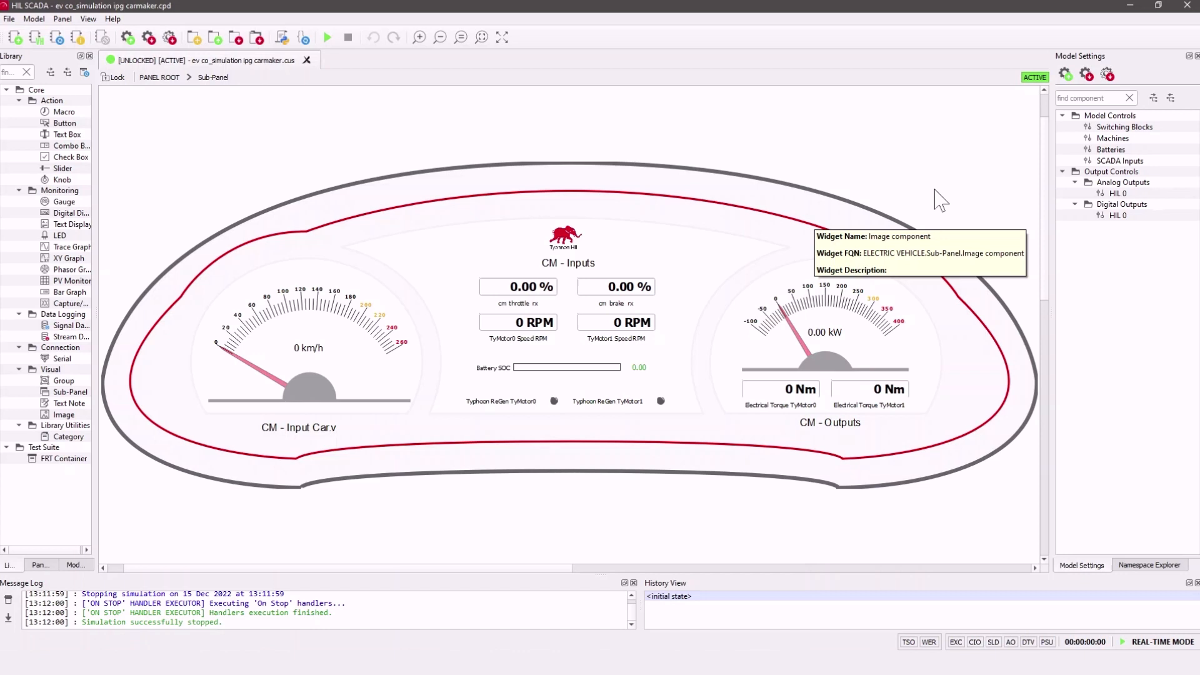
mouse_move(748, 536)
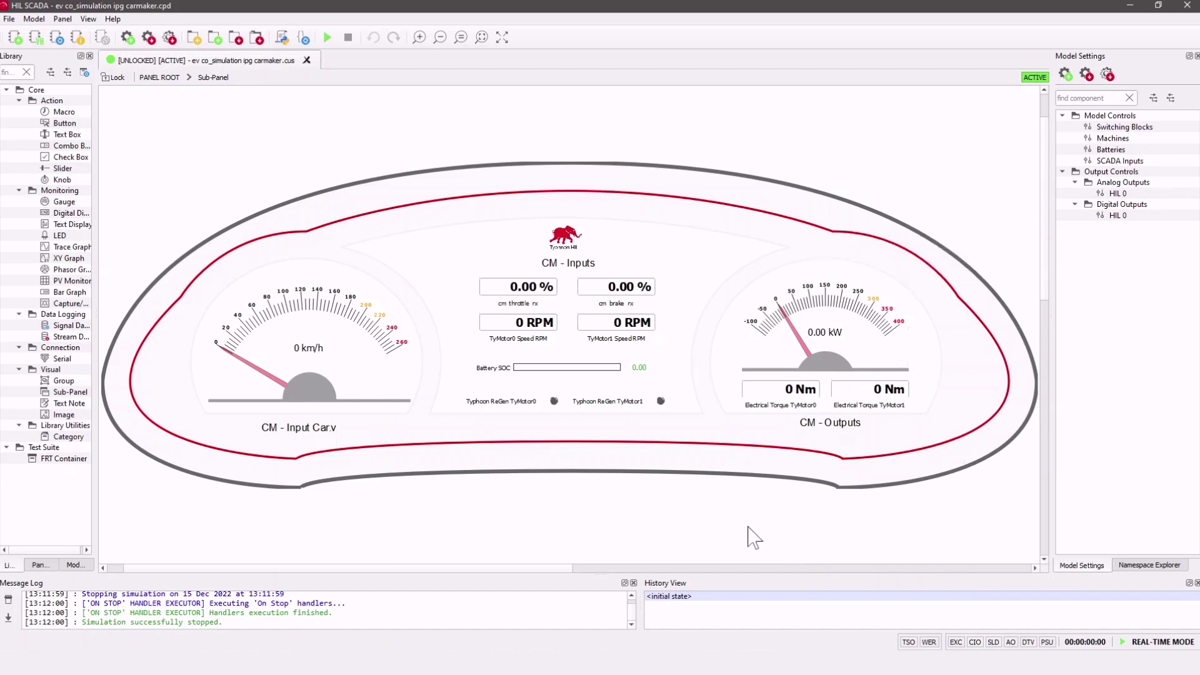
mouse_move(585, 516)
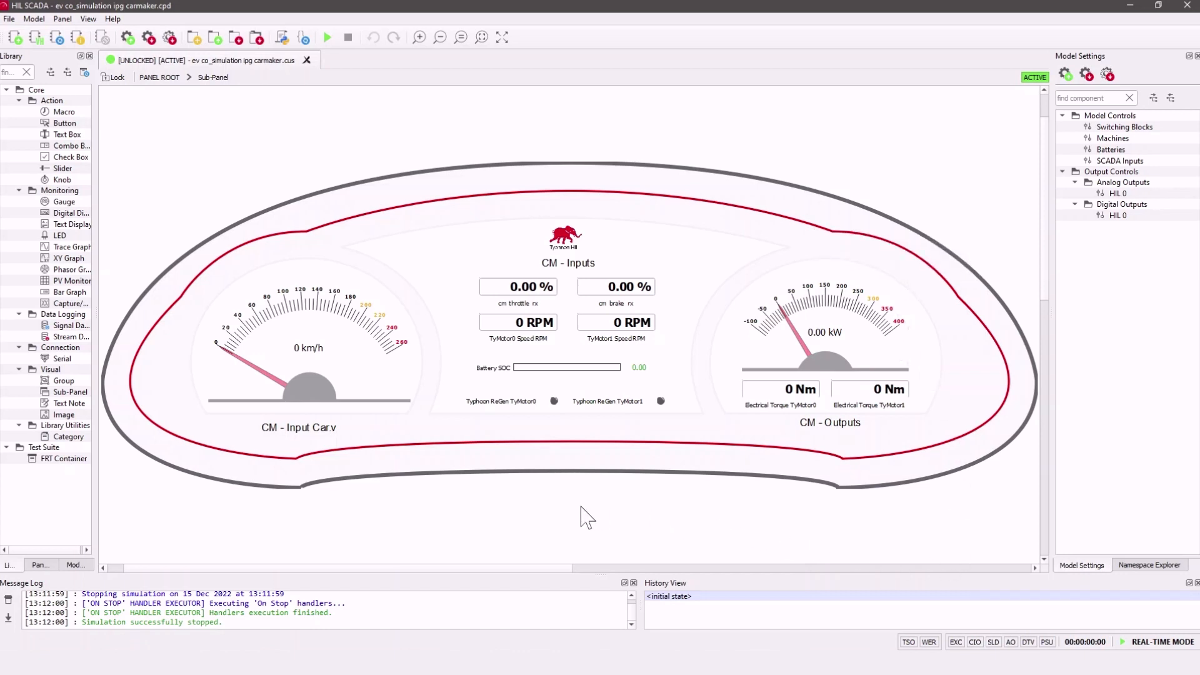
Step: Return from the zeroed car dashboard to the top-level SCADA panel
click(159, 77)
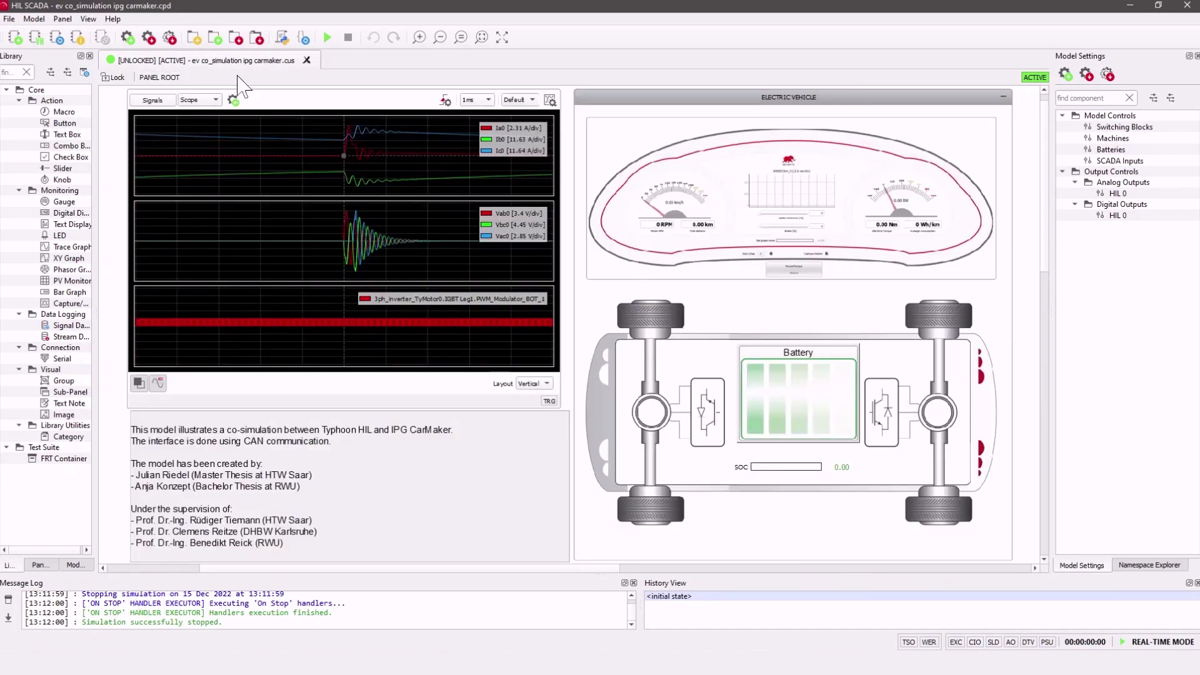
mouse_move(327, 37)
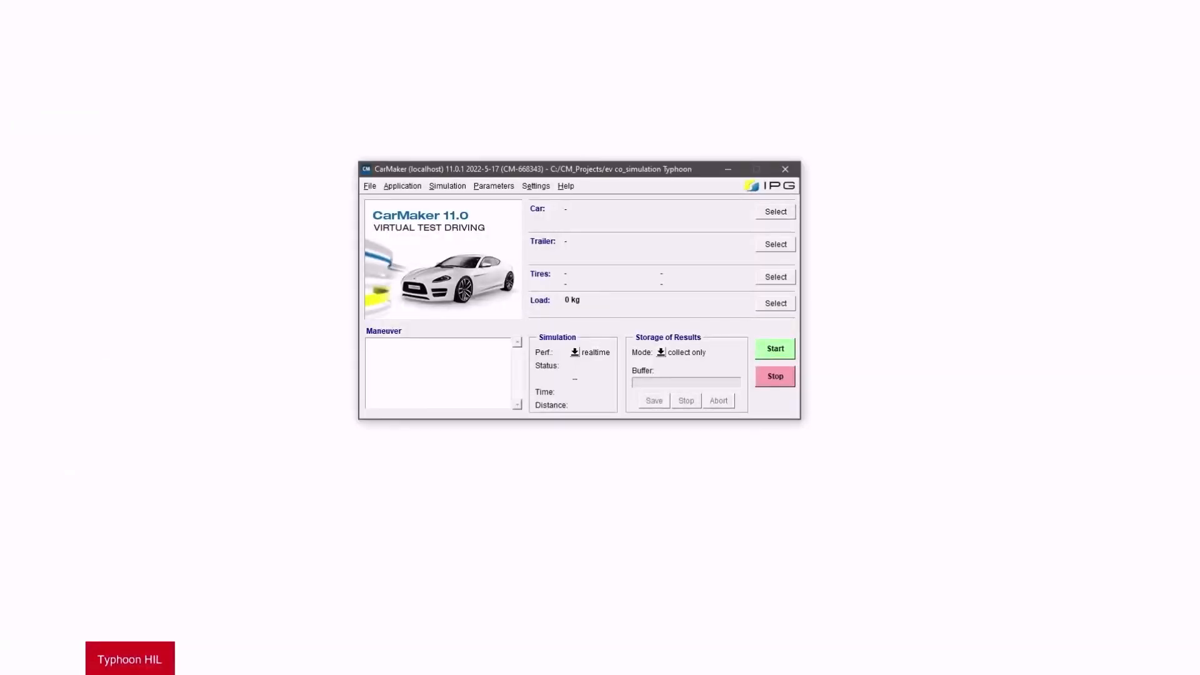
mouse_move(30, 209)
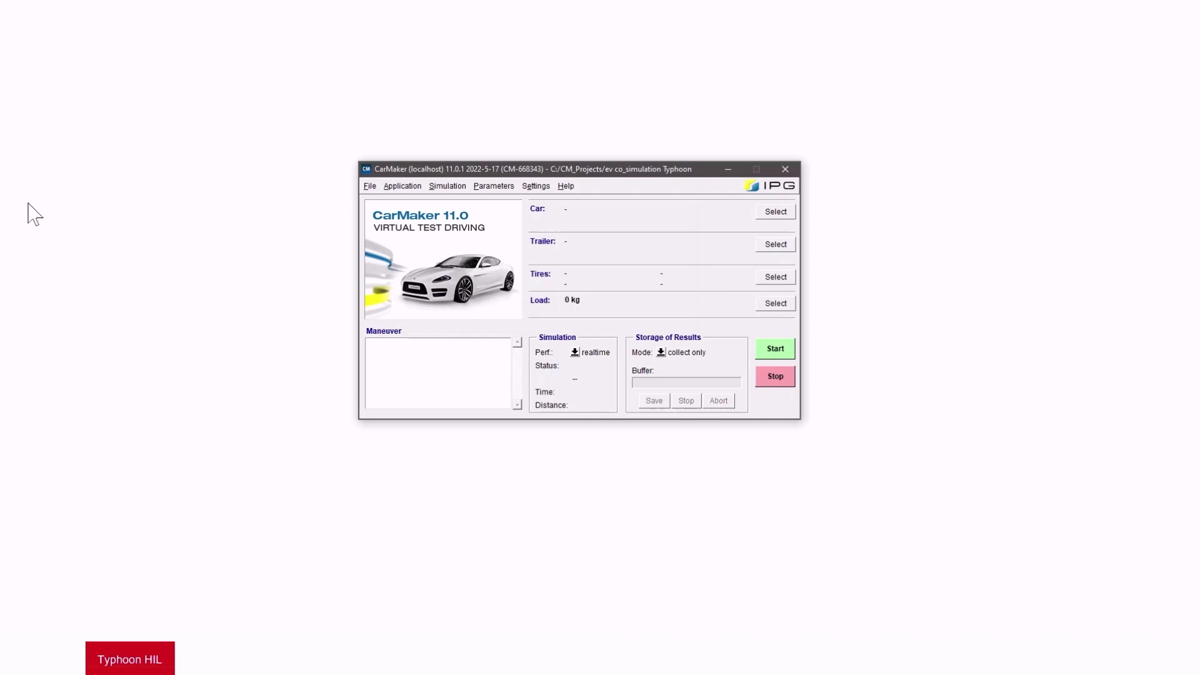
mouse_move(378, 192)
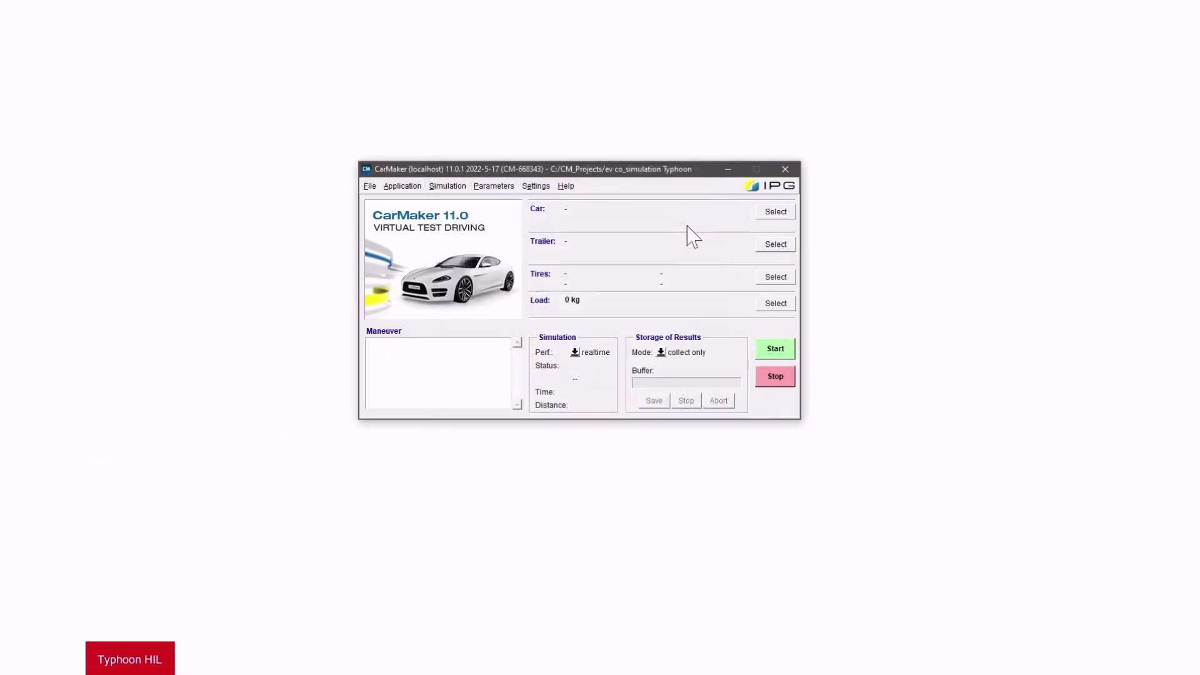
mouse_move(407, 226)
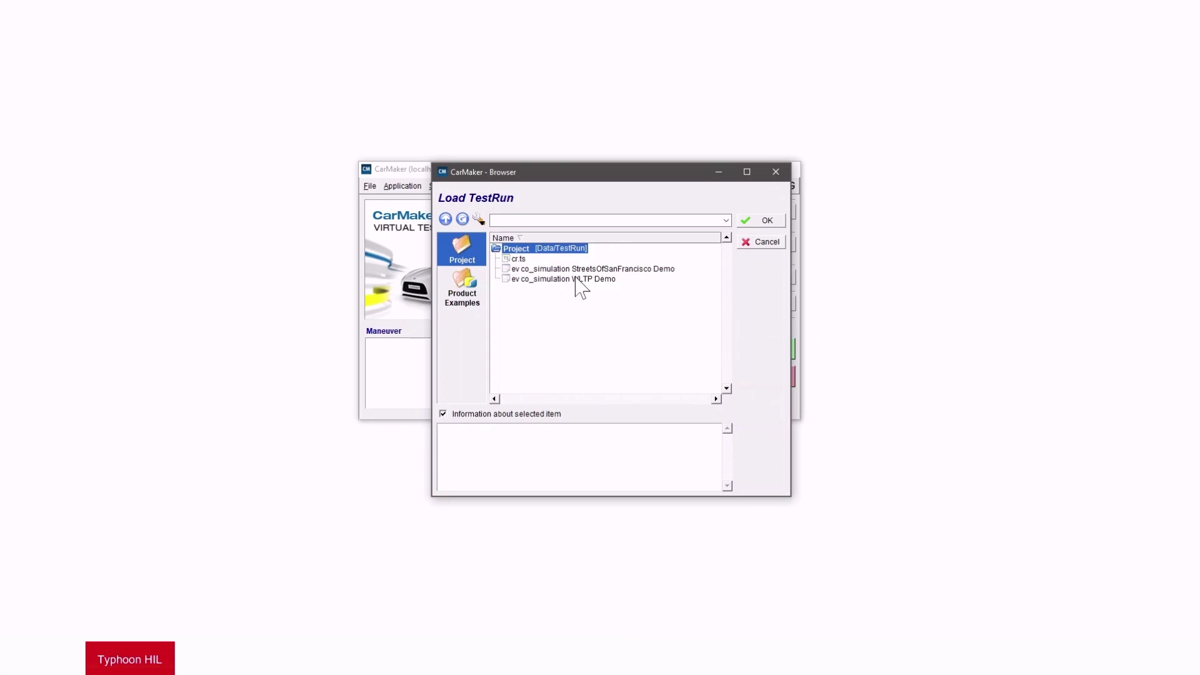
mouse_move(563, 283)
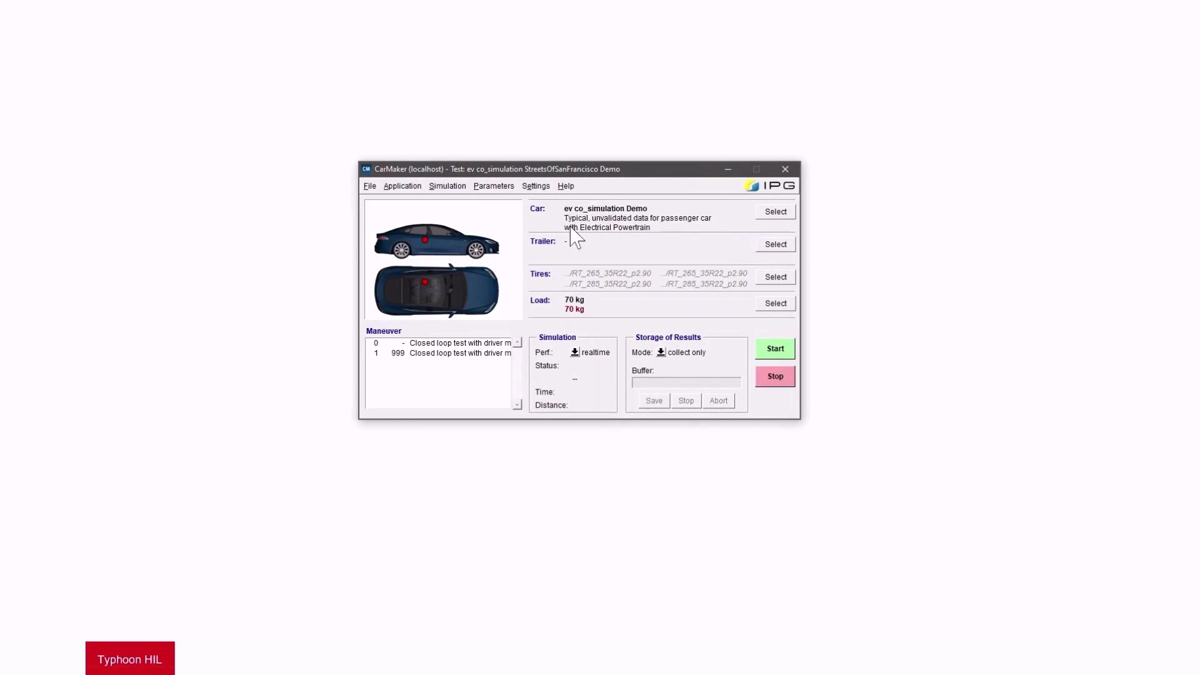
mouse_move(647, 266)
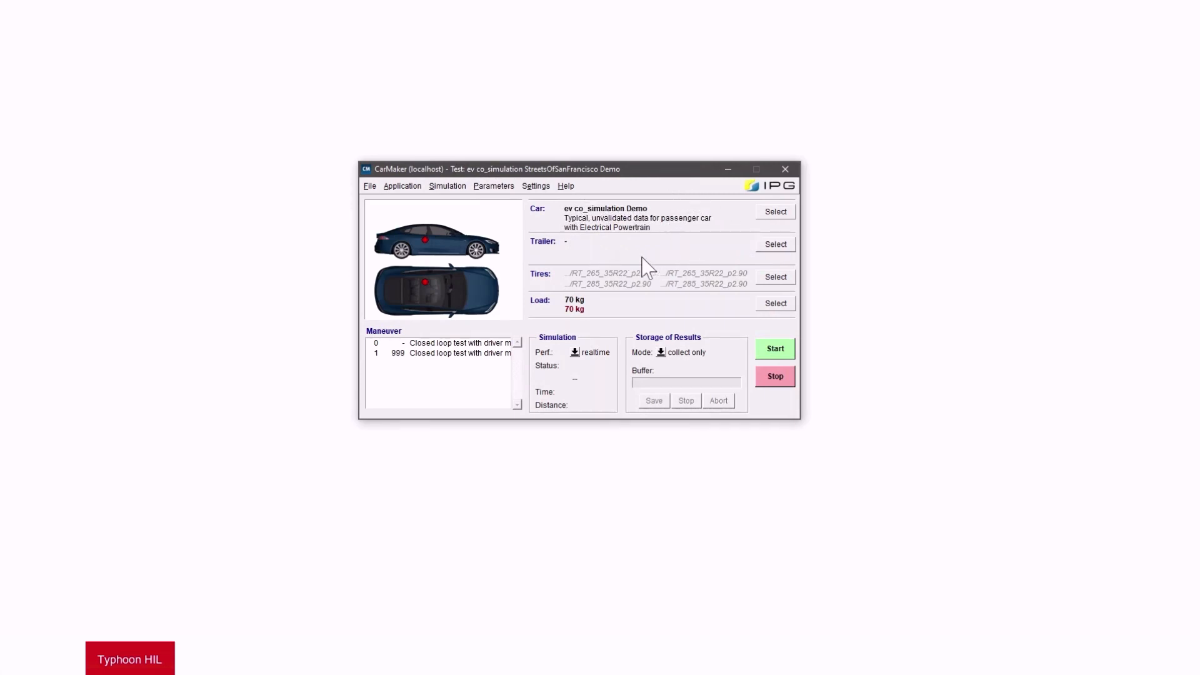
mouse_move(673, 298)
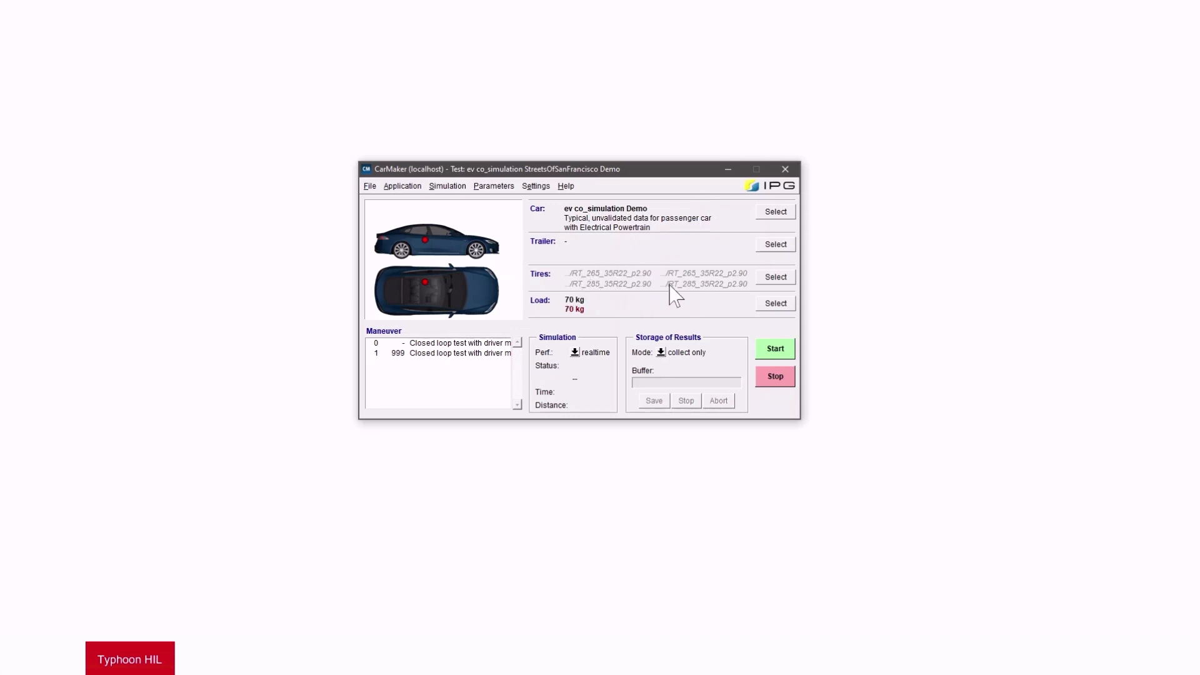
mouse_move(559, 324)
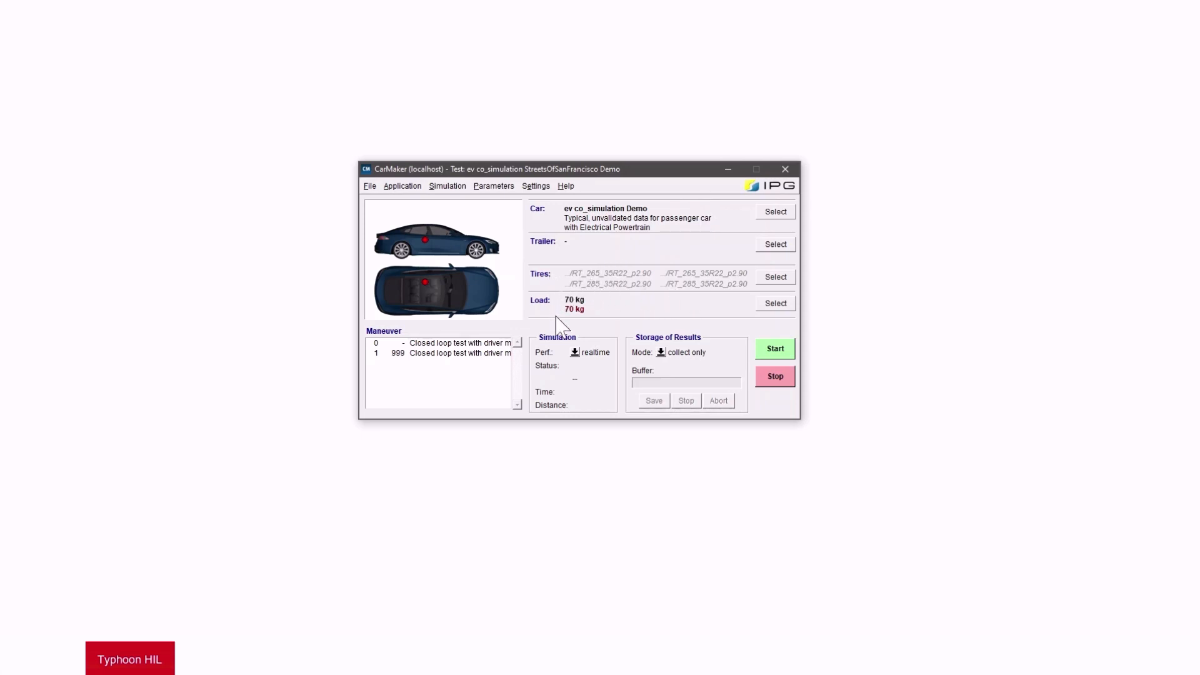
mouse_move(500, 376)
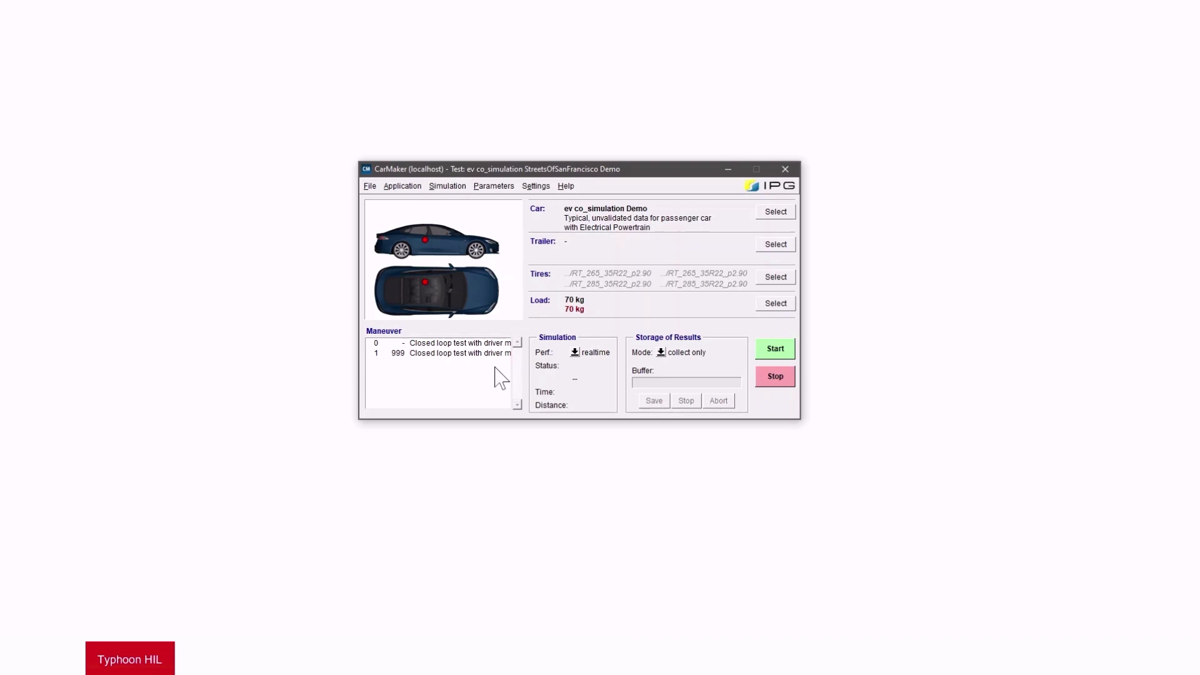
mouse_move(581, 348)
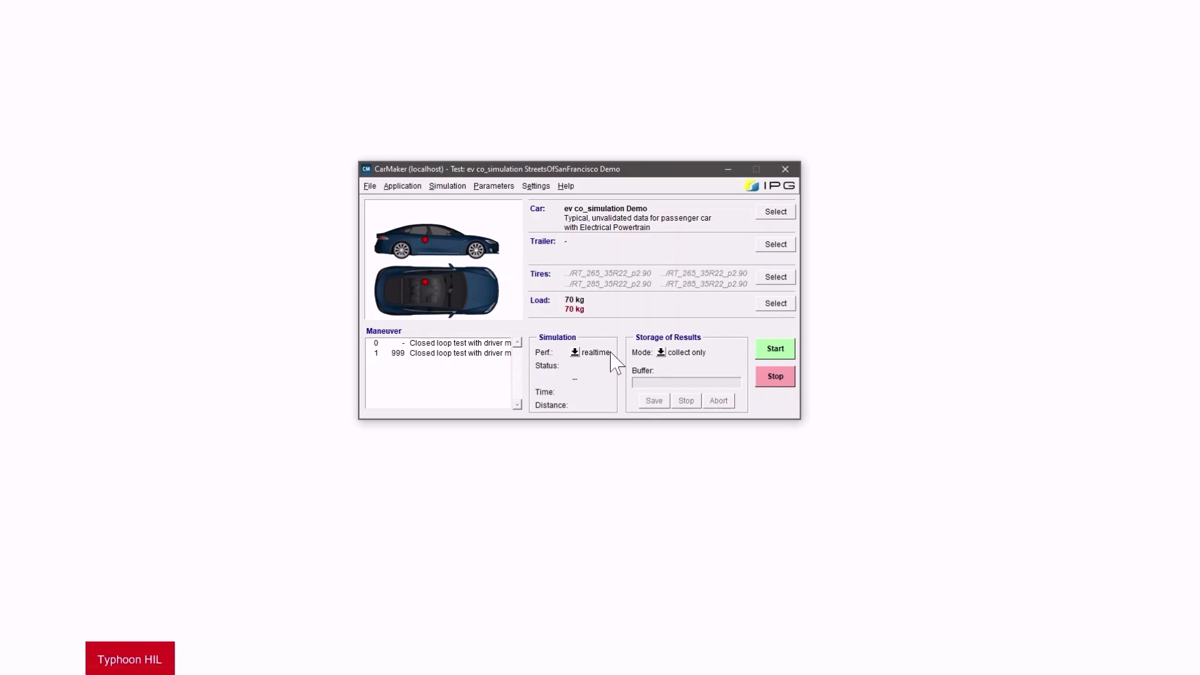
mouse_move(417, 207)
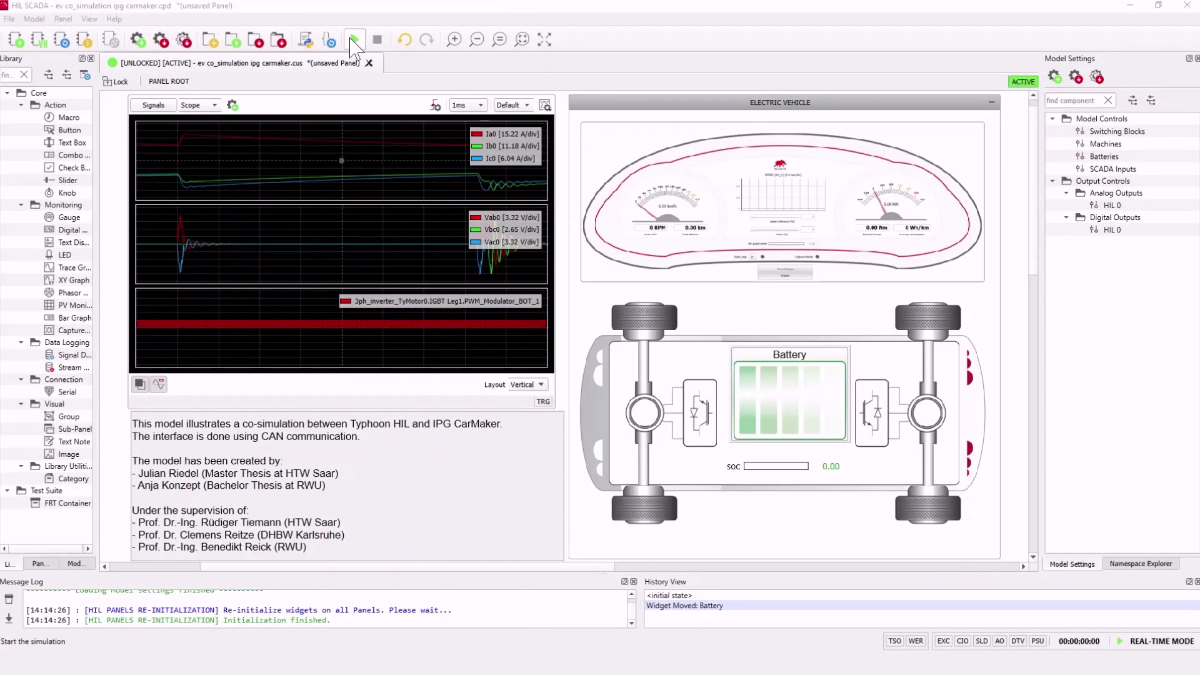
Step: Start the HIL SCADA real-time simulation and the CarMaker test run
click(353, 39)
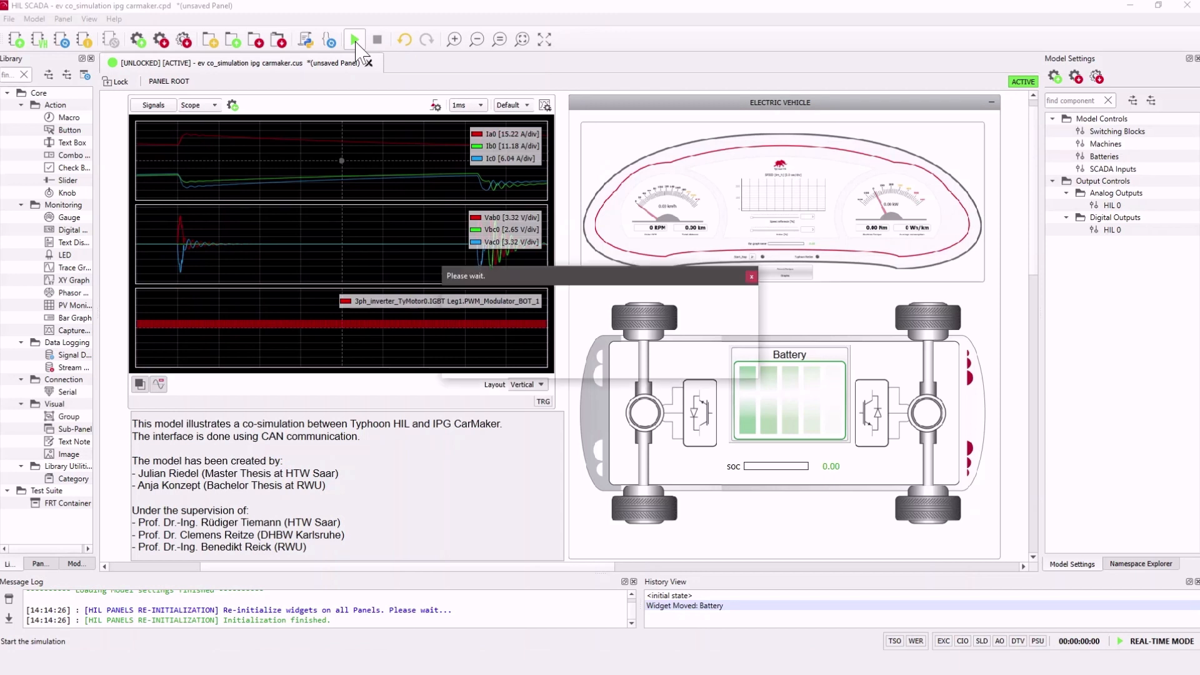
click(354, 39)
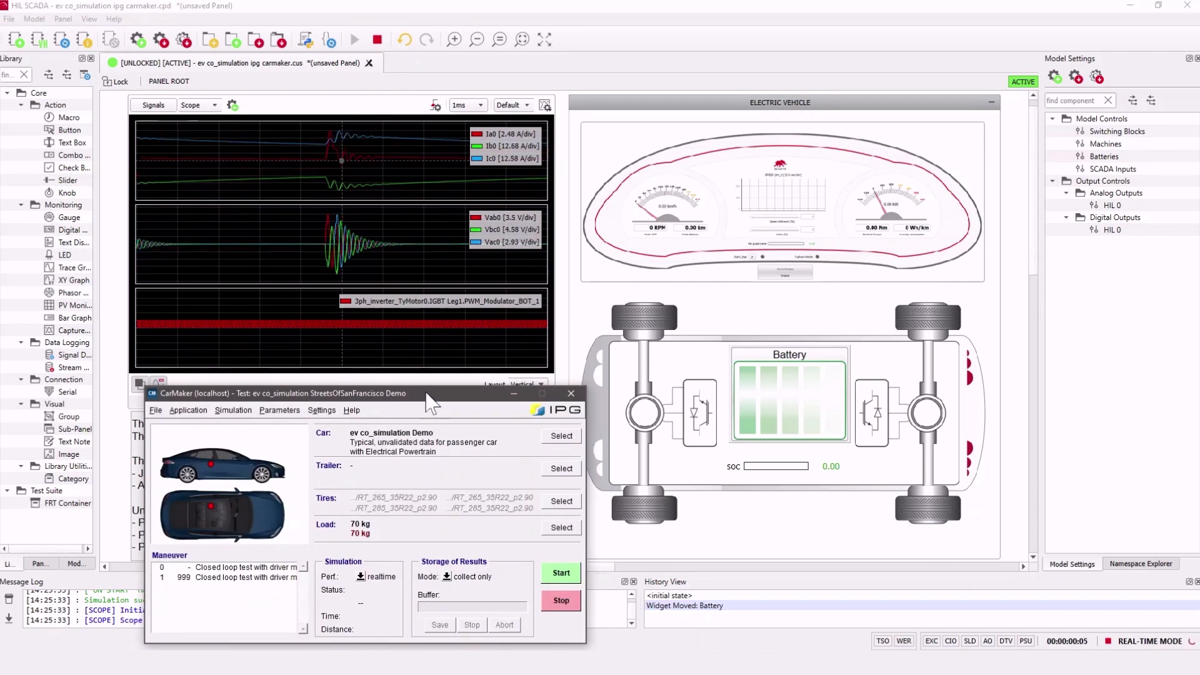
click(536, 511)
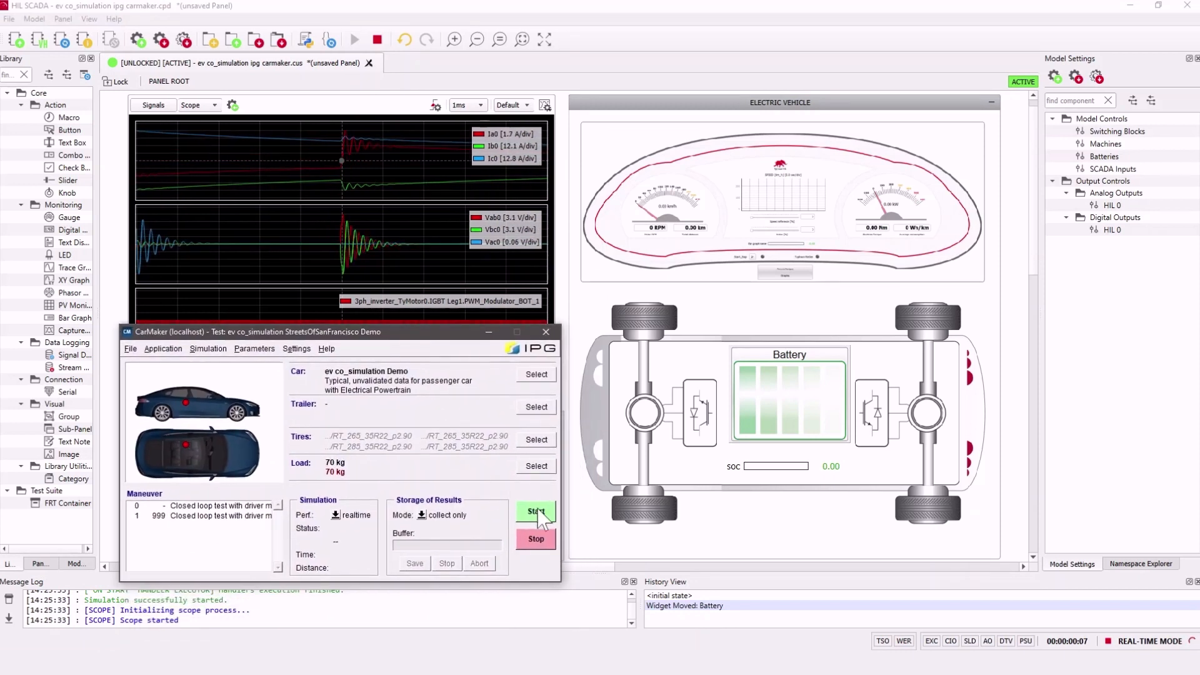
click(535, 511)
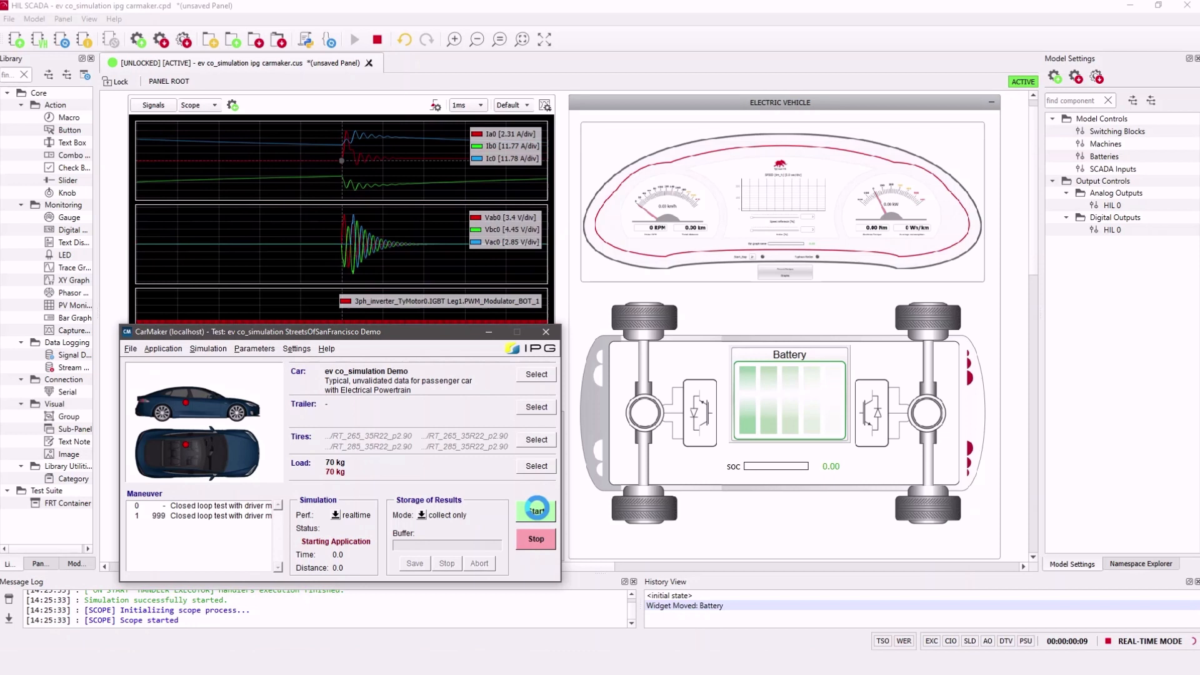
click(533, 510)
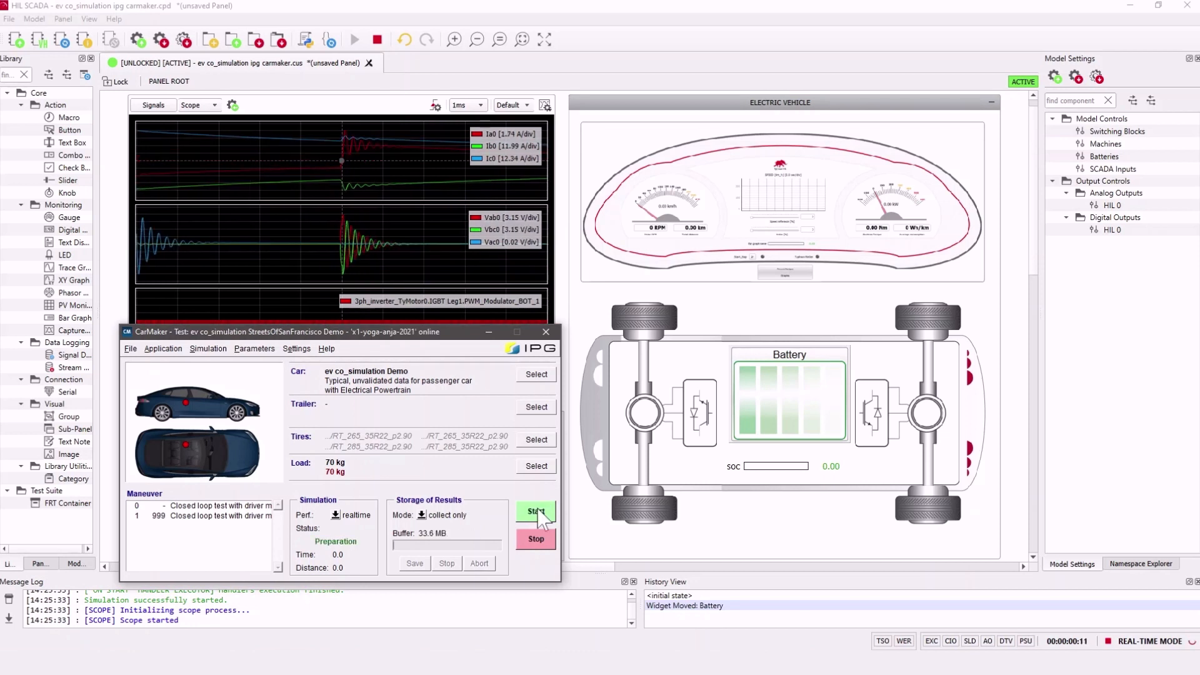
click(536, 512)
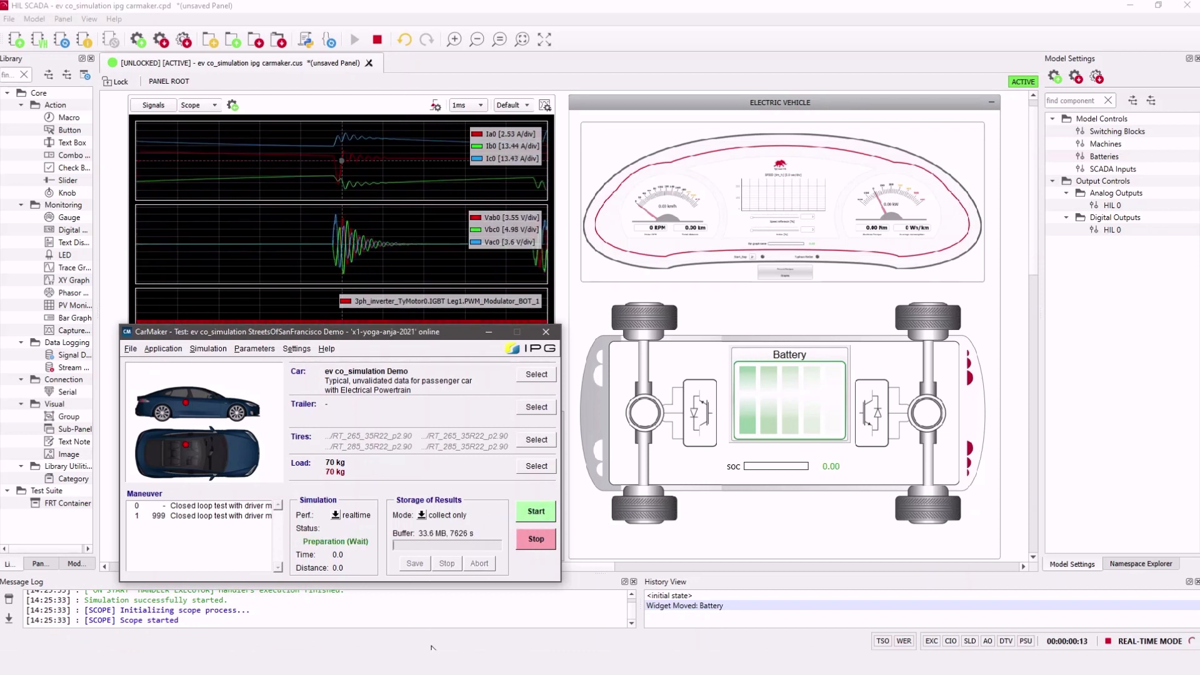
click(536, 512)
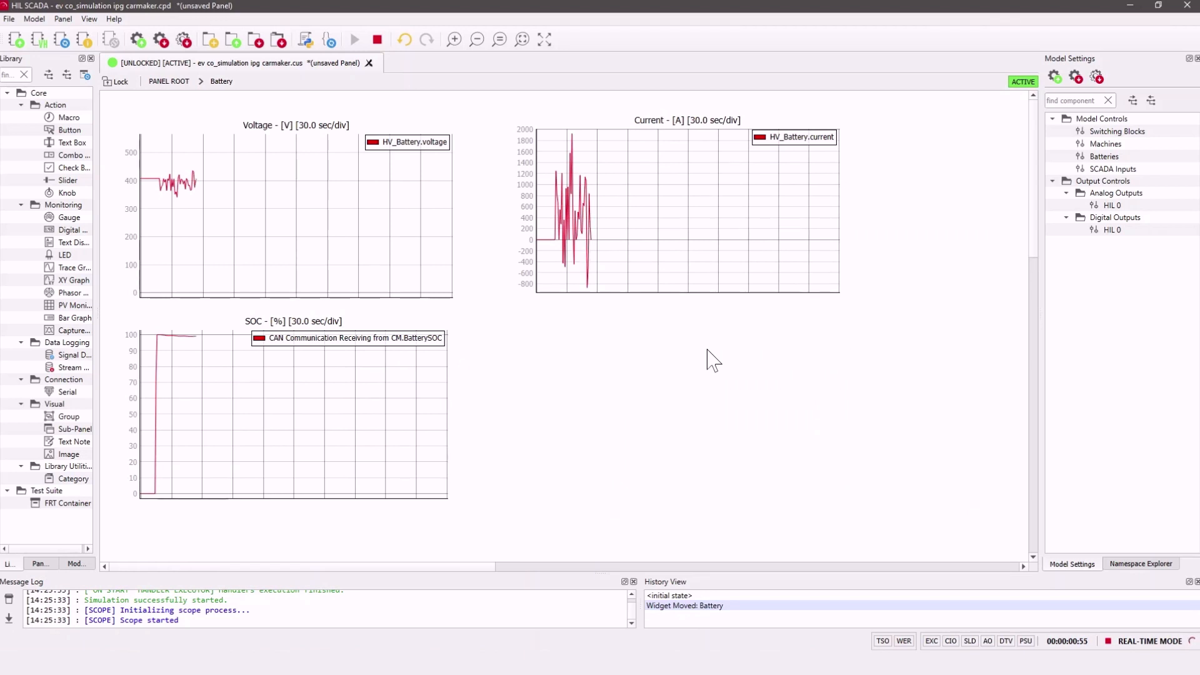
mouse_move(287, 142)
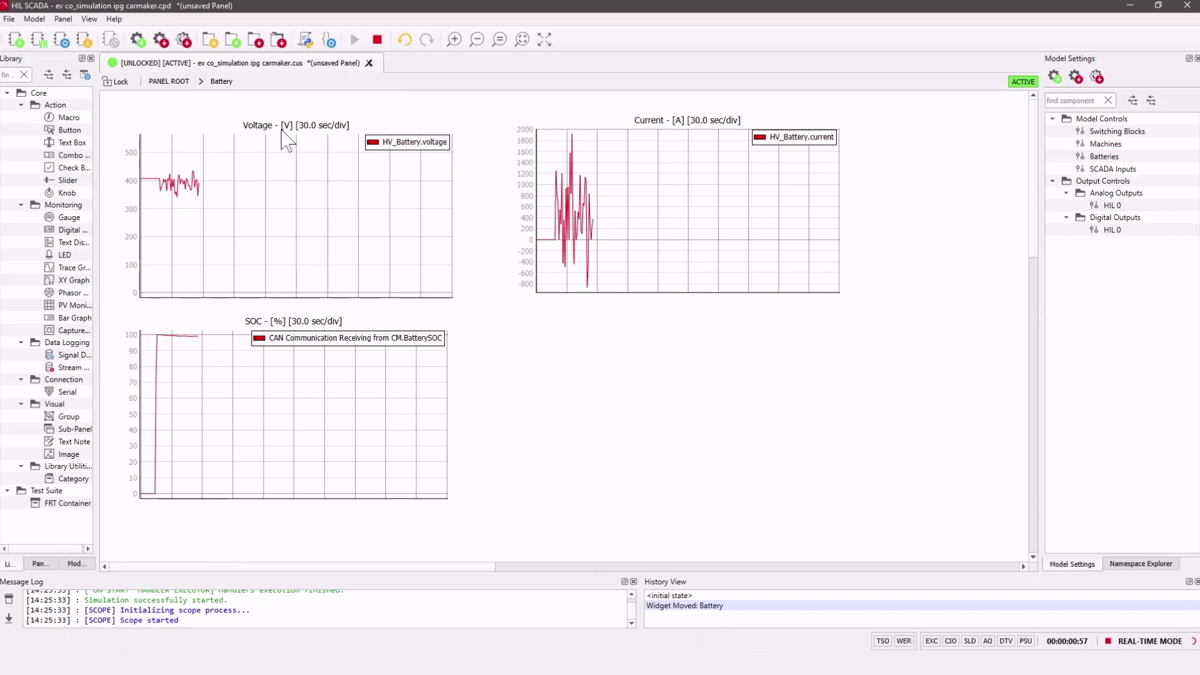
mouse_move(576, 328)
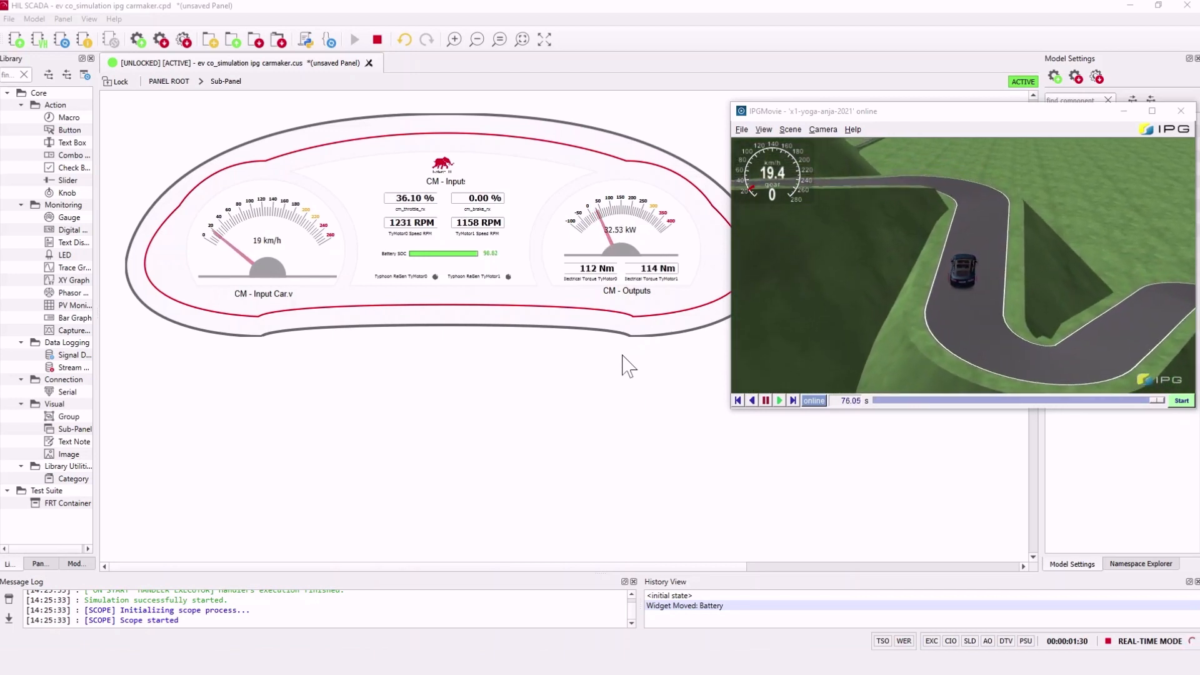
mouse_move(637, 391)
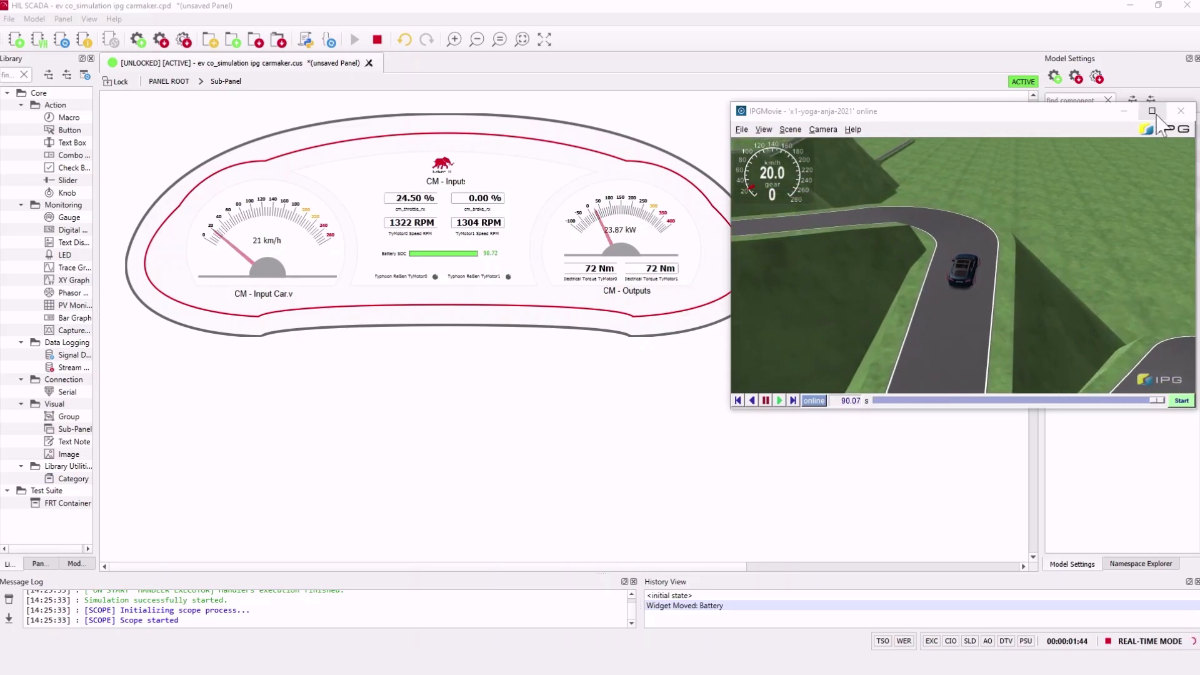
Step: Maximize the IPGMovie window so the car driving the track fills the screen
click(1152, 111)
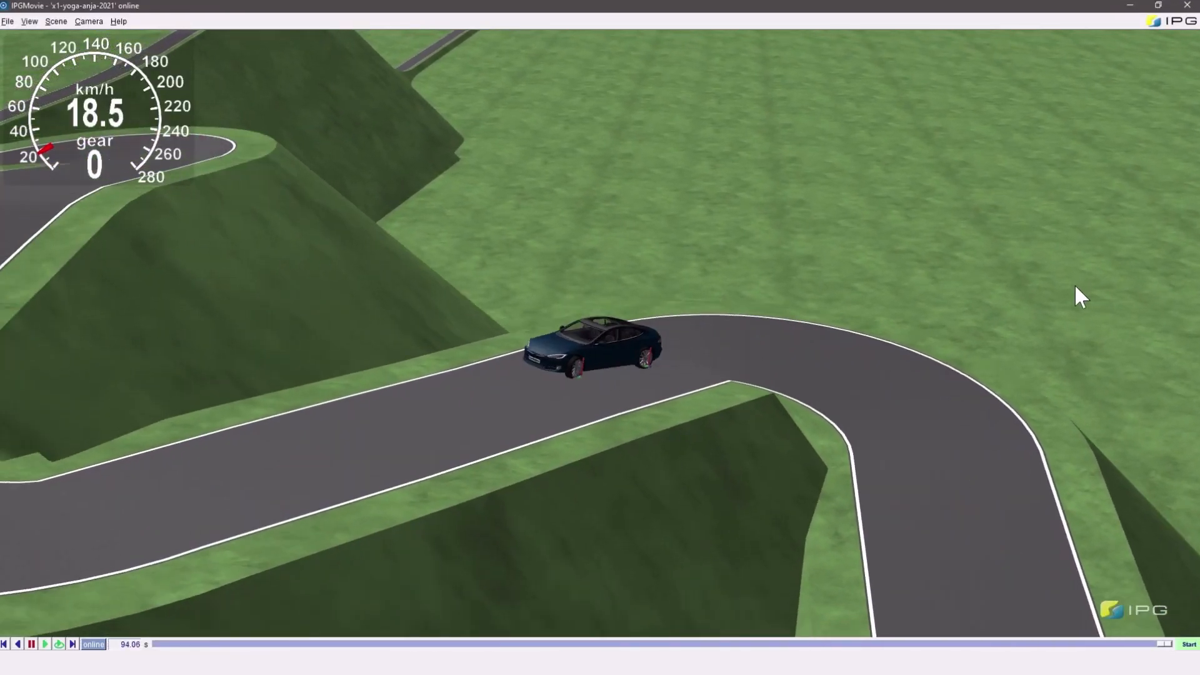